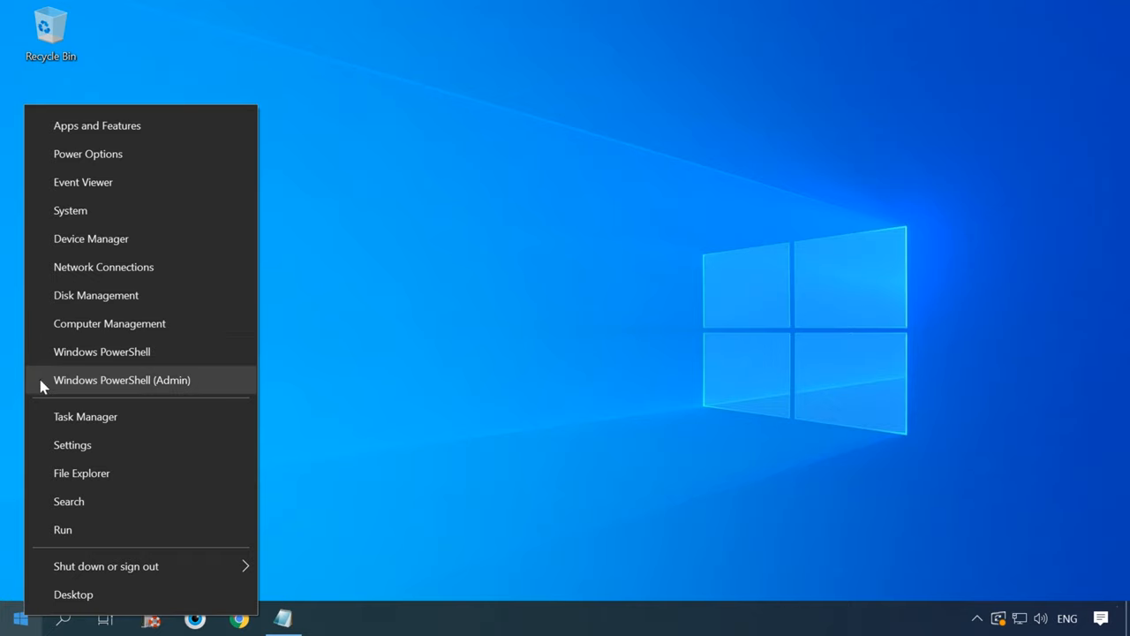
Step: Choose Windows PowerShell (Admin) from the Win+X power-user menu
click(121, 380)
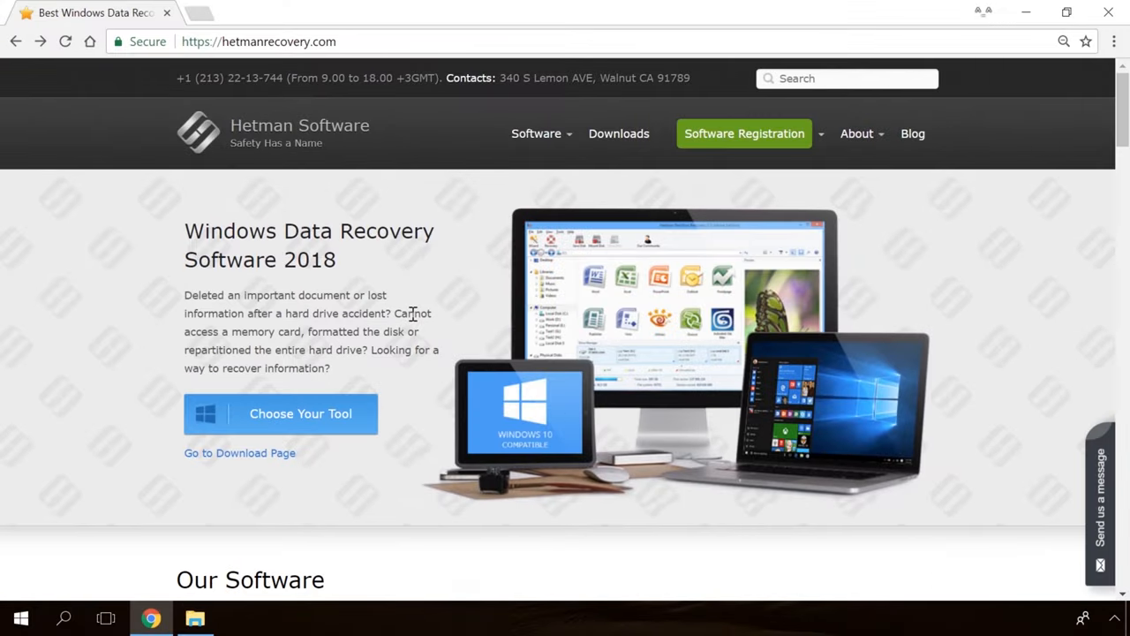
Step: Open the Partition Recovery product page on hetmanrecovery.com
scroll(down, 3)
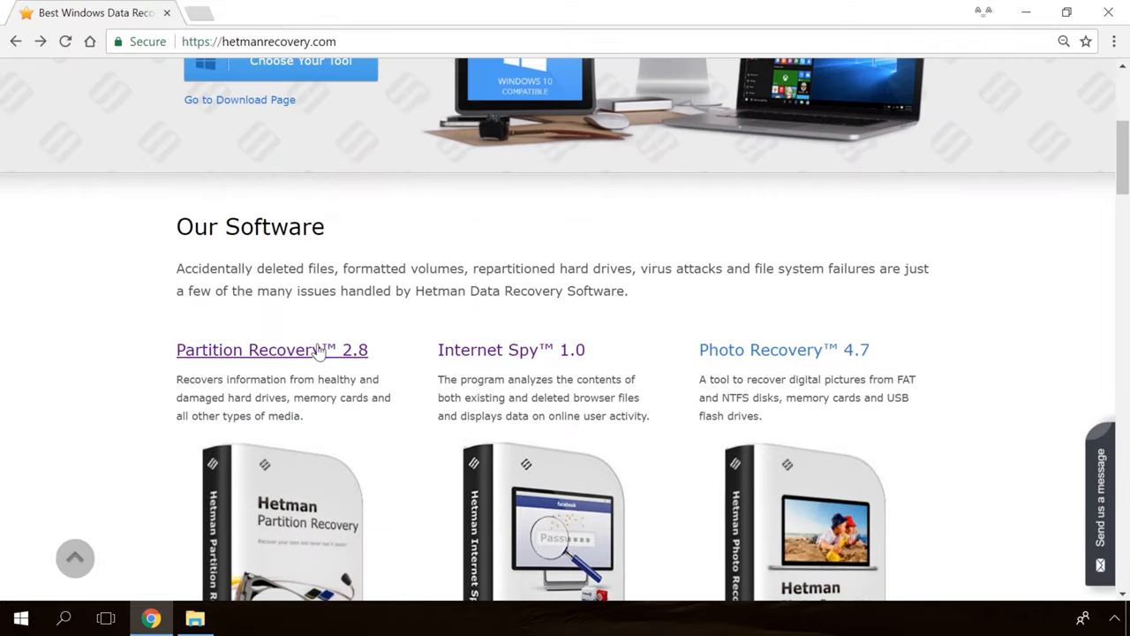
click(247, 350)
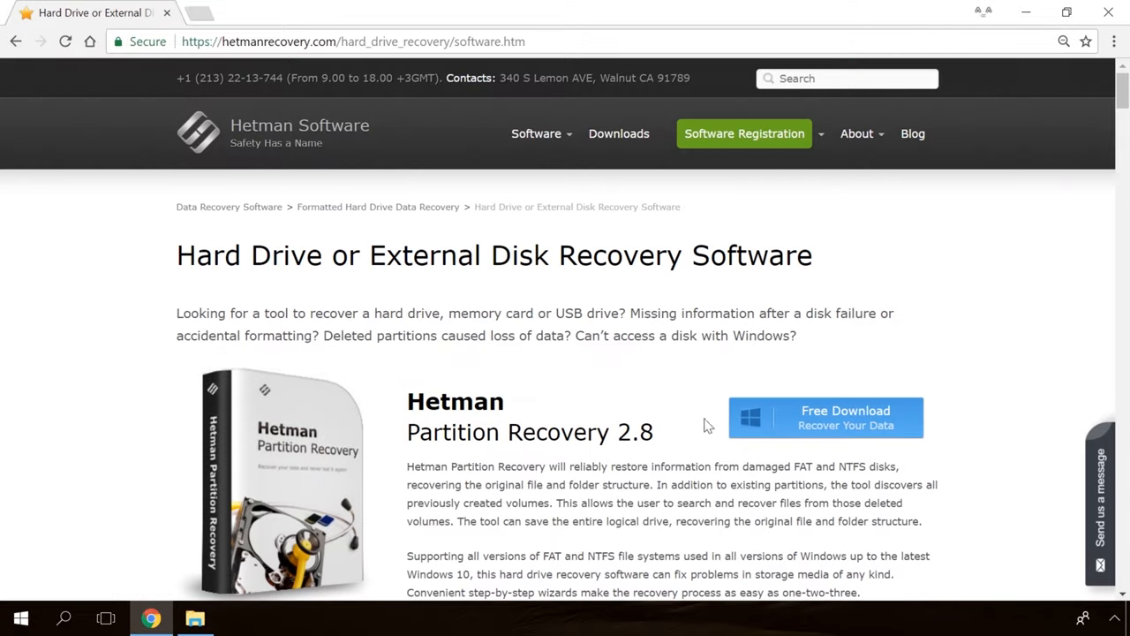
click(826, 417)
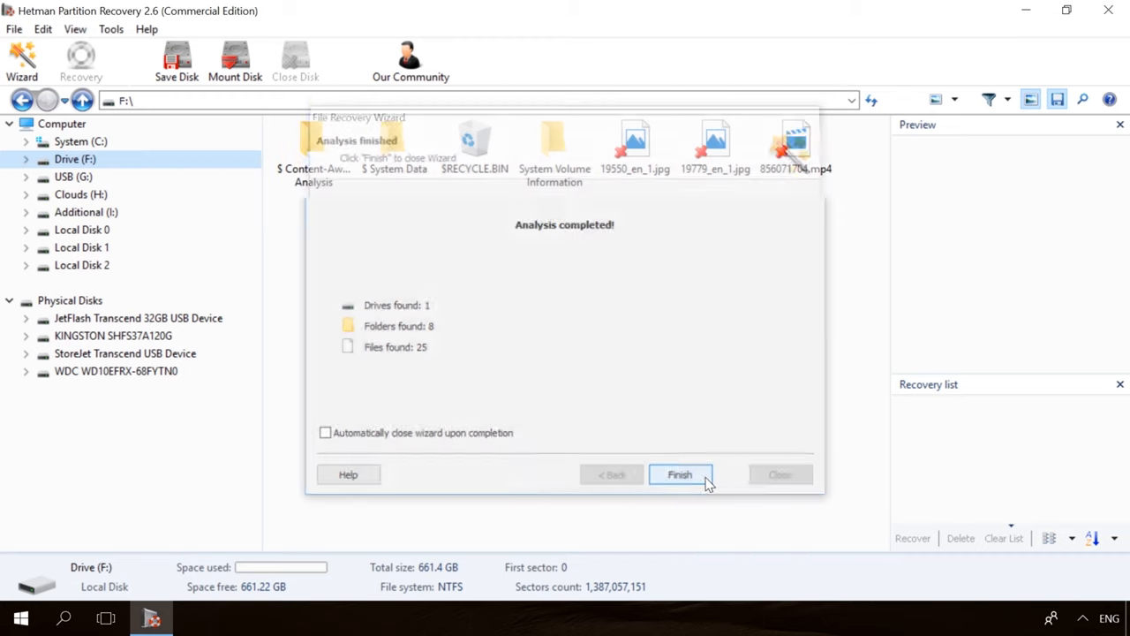
click(679, 474)
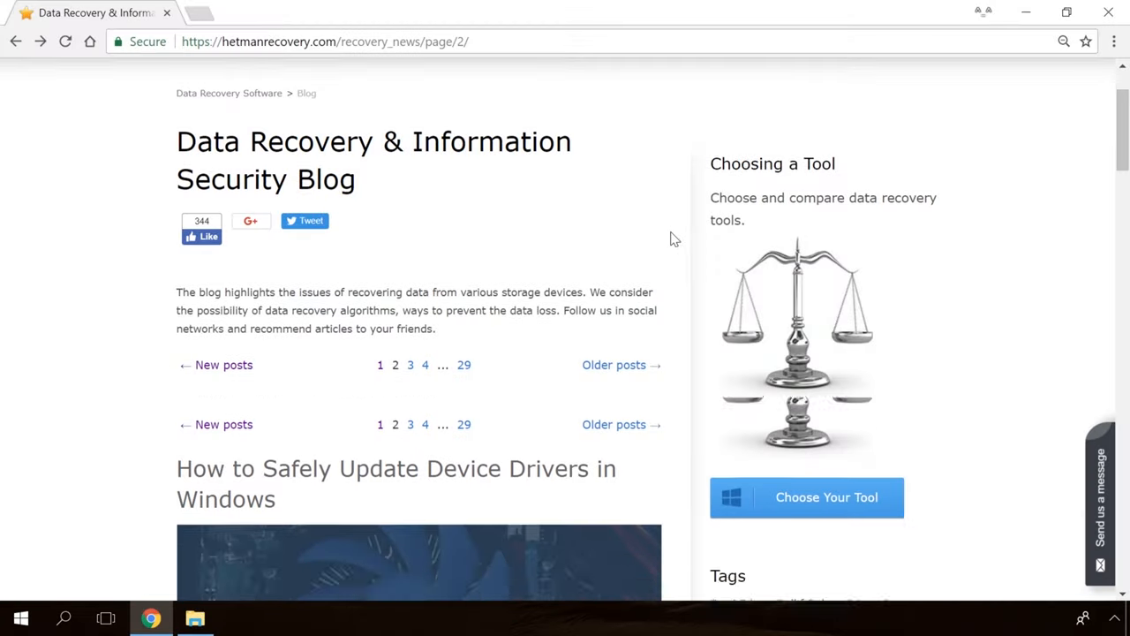
Step: Scroll the site and open the Windows Detected a Hard Disk Problem blog article
scroll(down, 3)
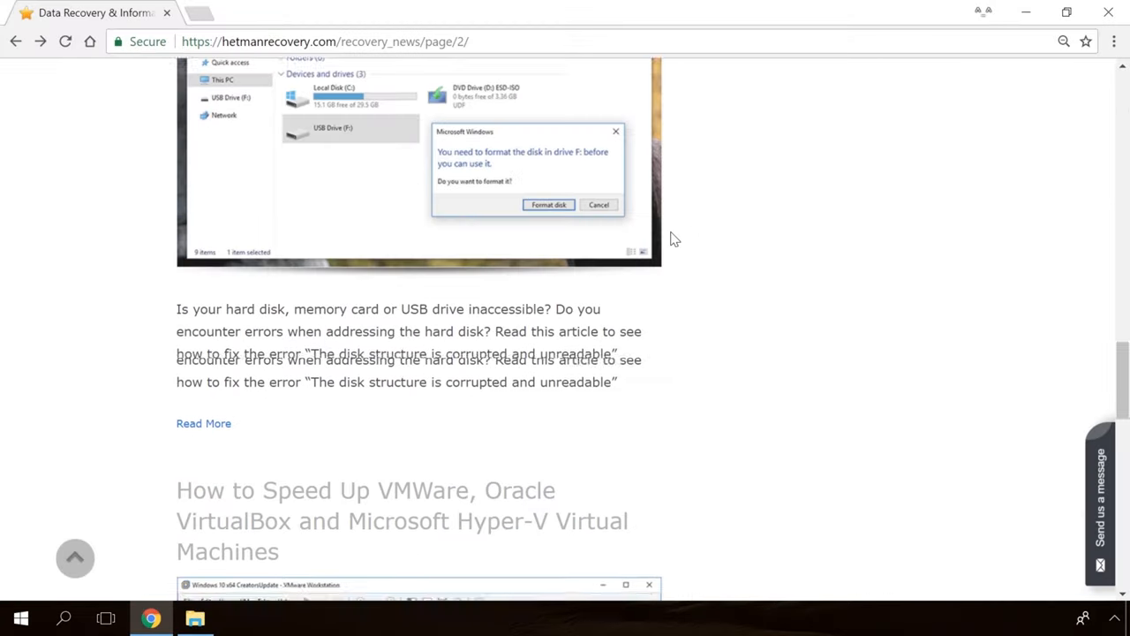
scroll(up, 3)
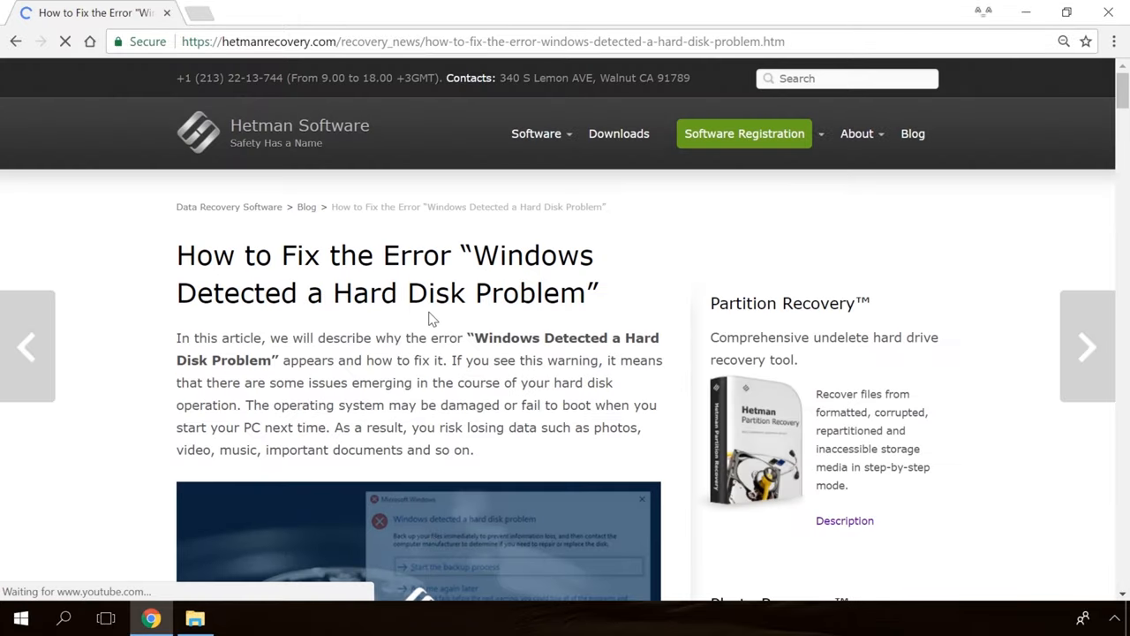
scroll(down, 3)
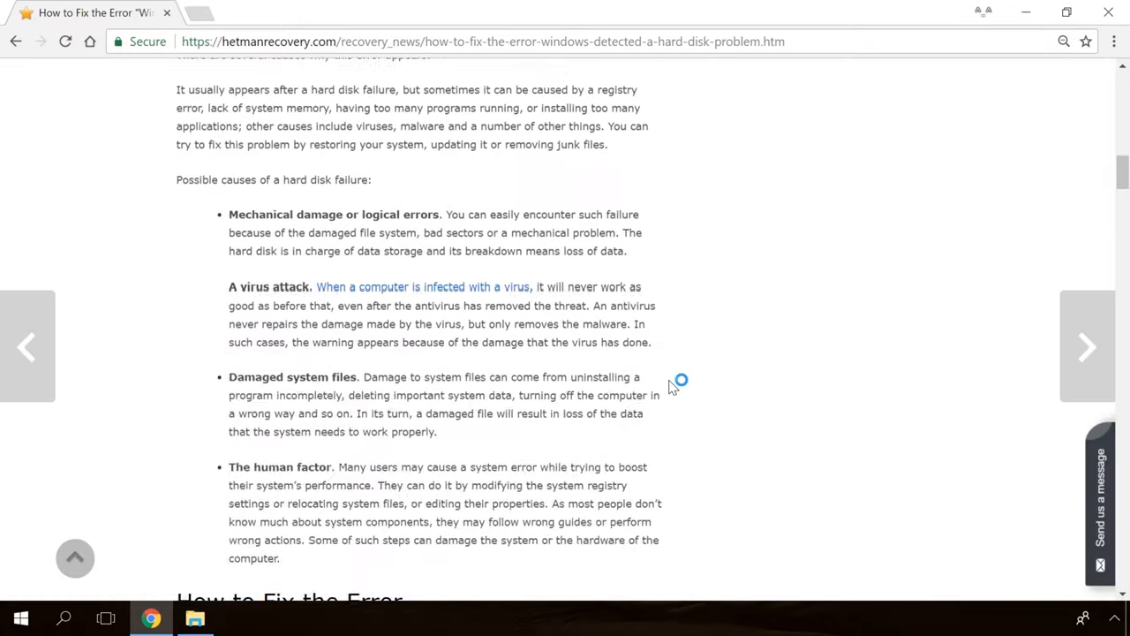
scroll(down, 3)
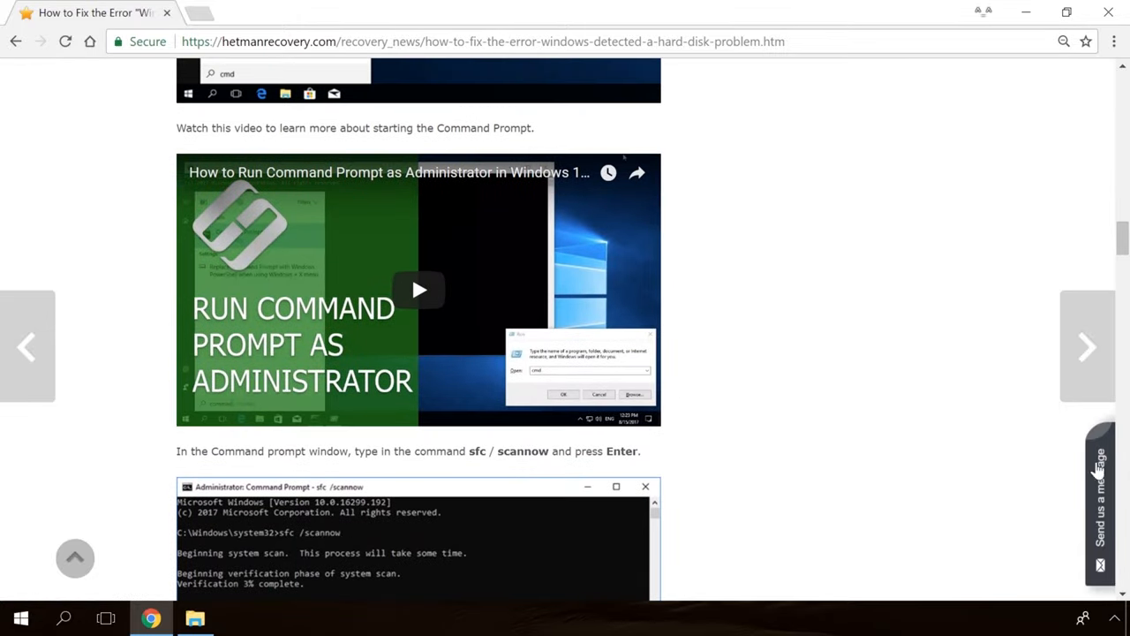
click(1099, 503)
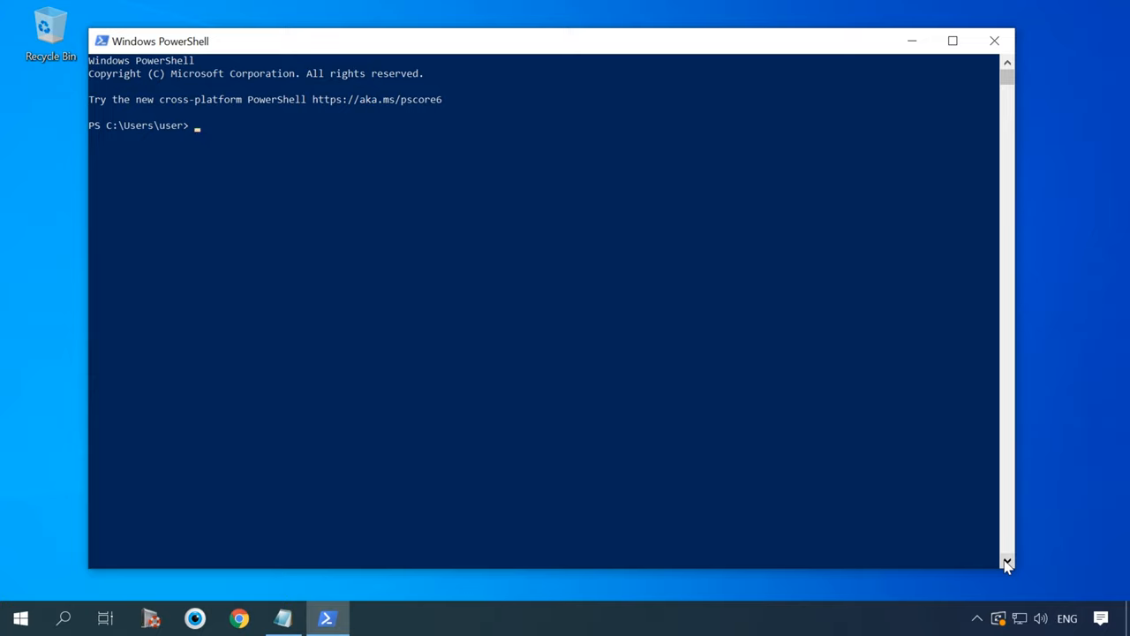
Step: List the home folder with dir, then enter get-childitem at the next prompt
text(dir)
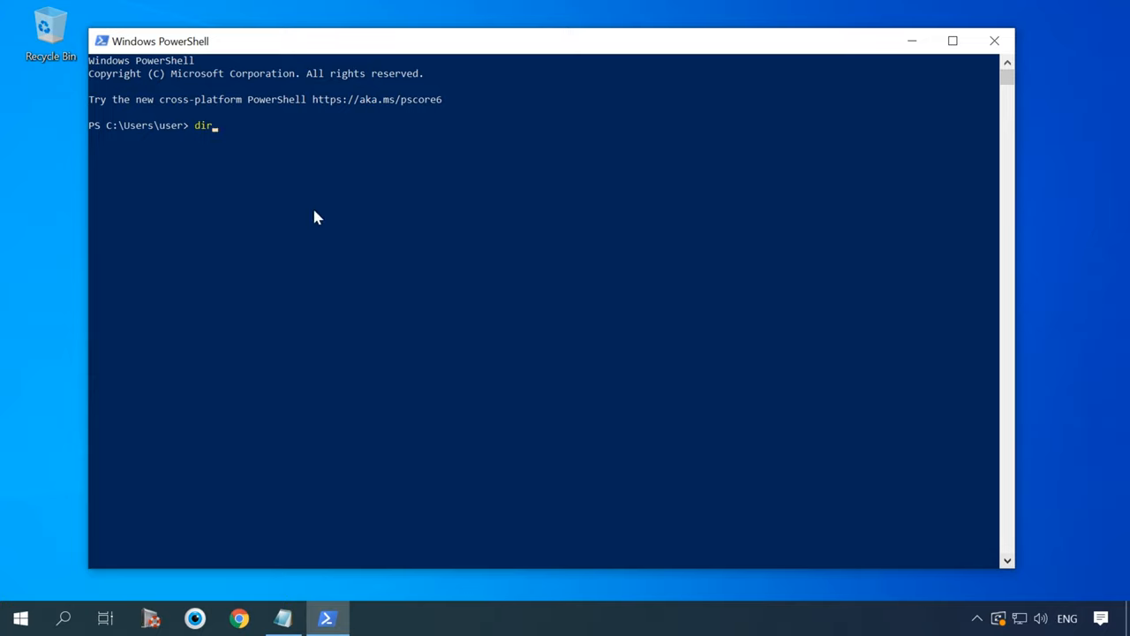
mouse_move(250, 118)
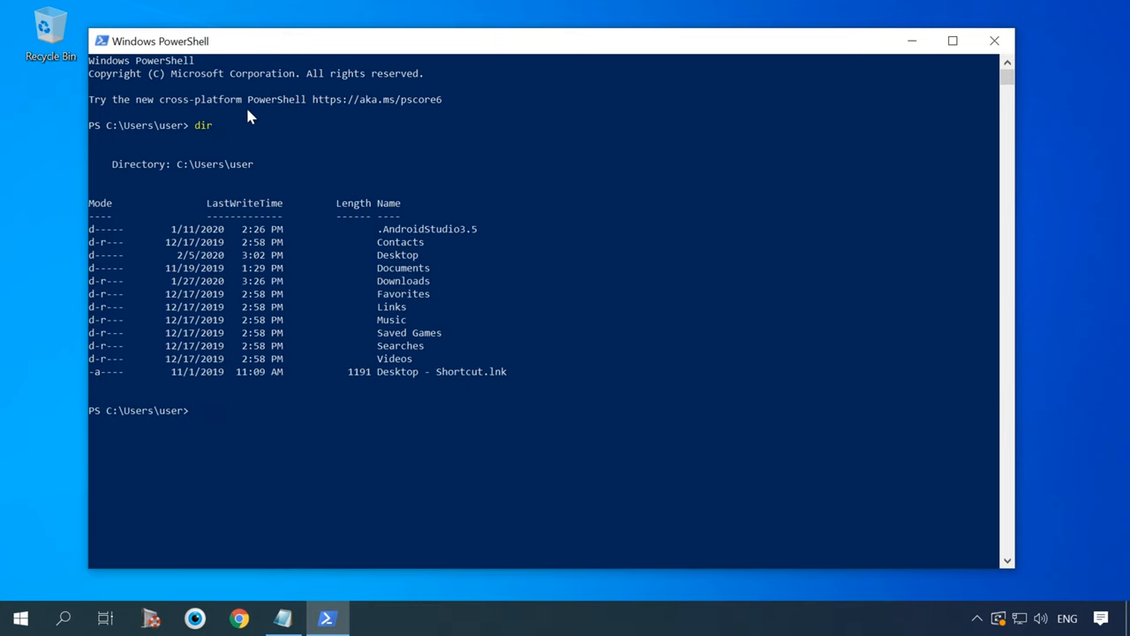
text(get-)
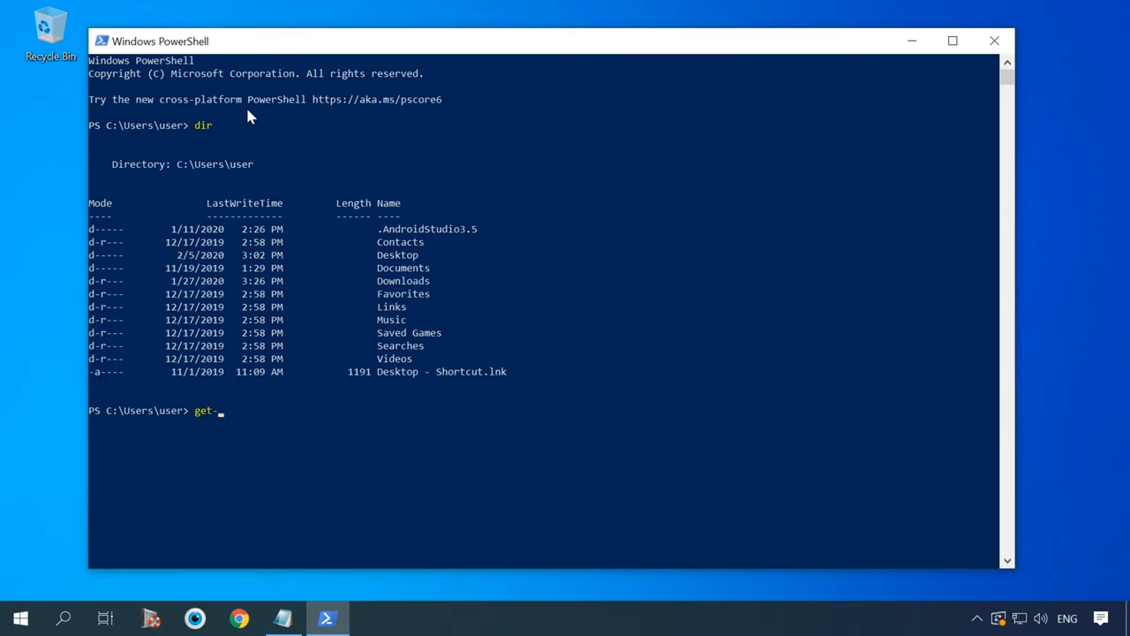
text(childi)
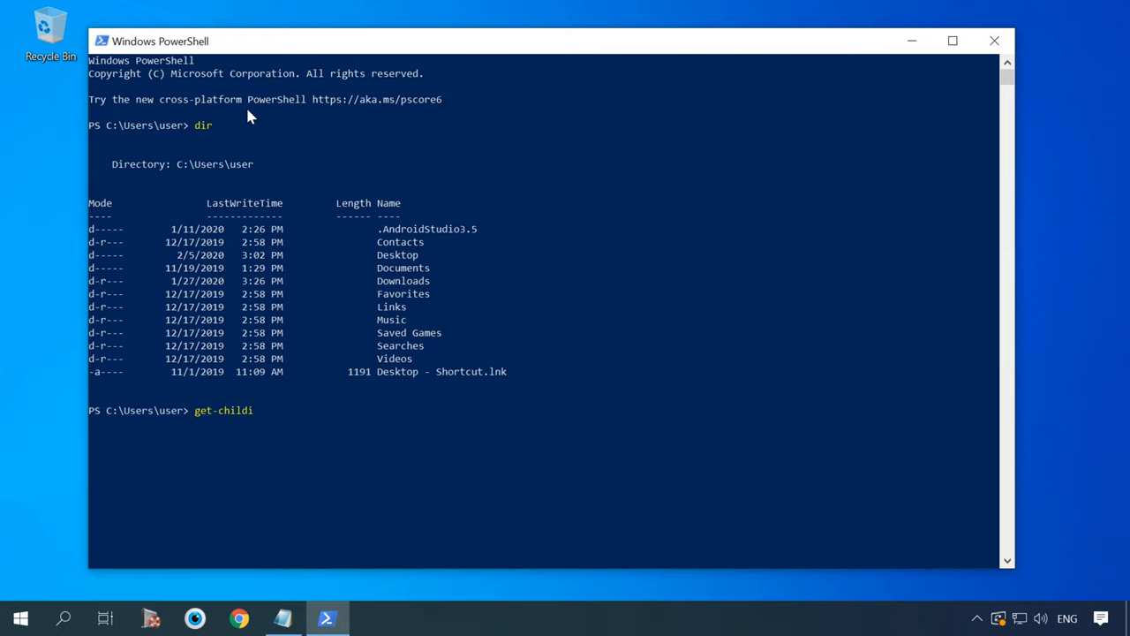
text(tem)
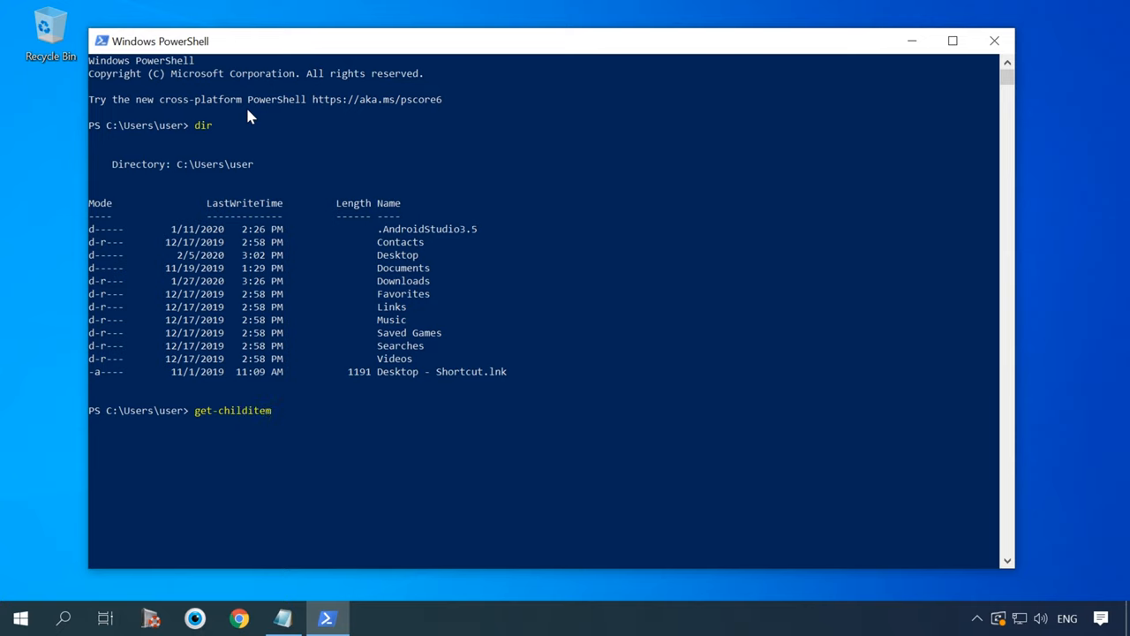
mouse_move(257, 426)
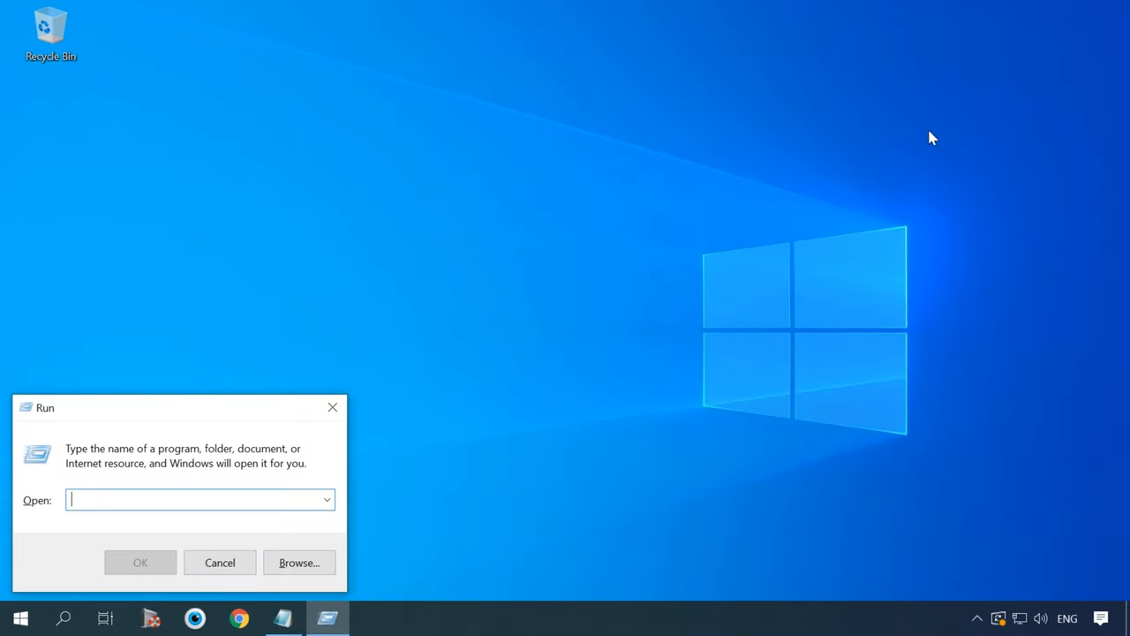
Step: Launch PowerShell ISE from the Run dialog using the 'powershell ise' suggestion
text(powershell)
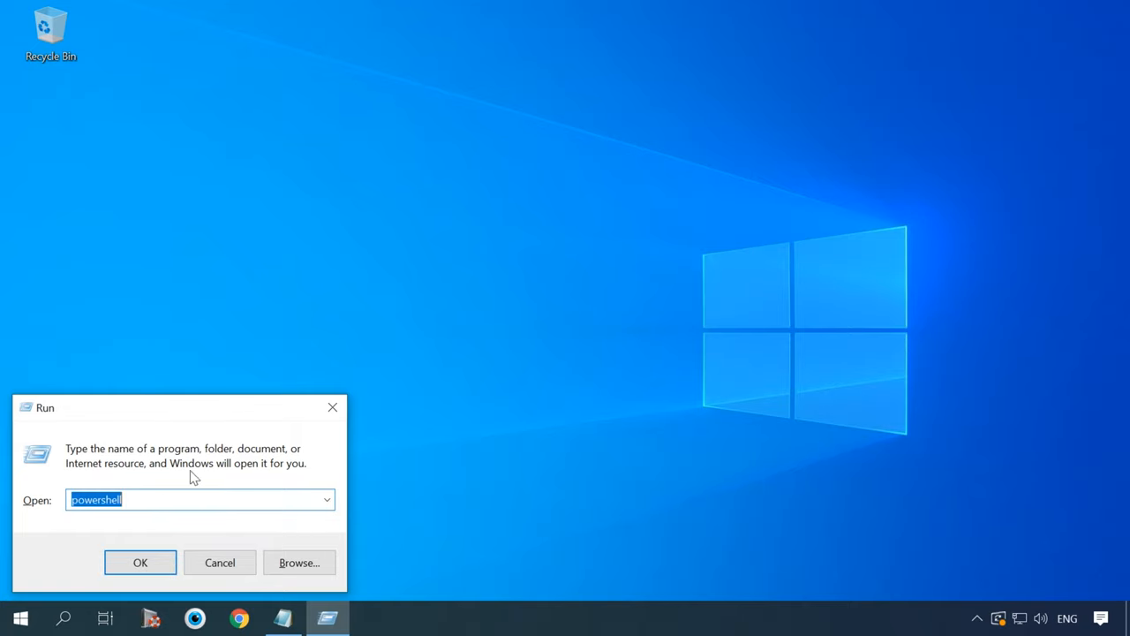
click(139, 561)
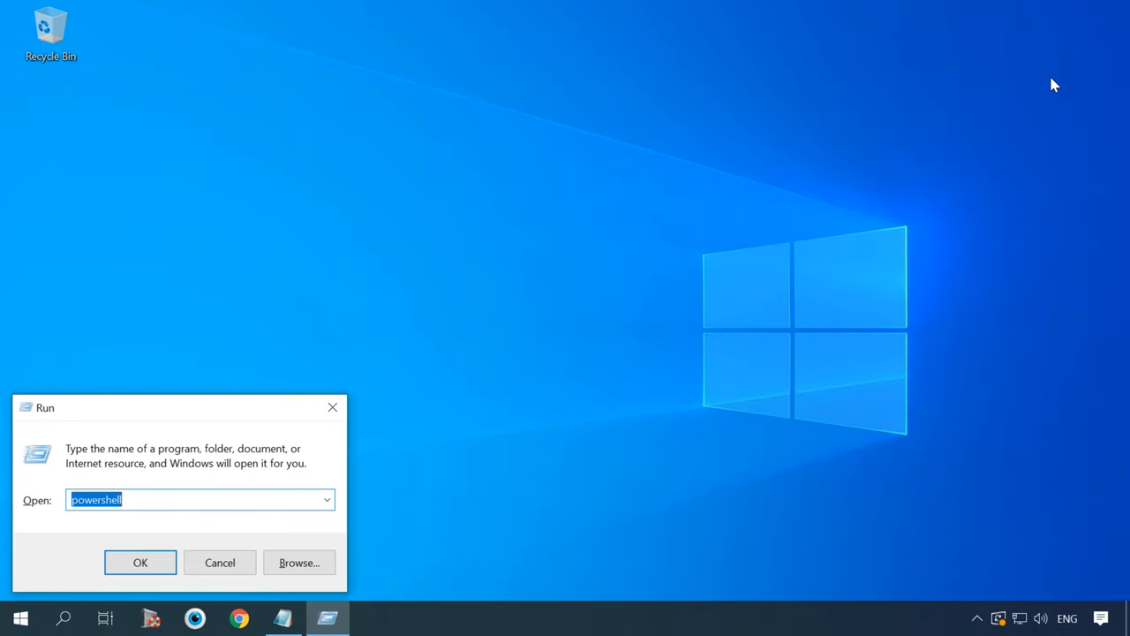
text(po)
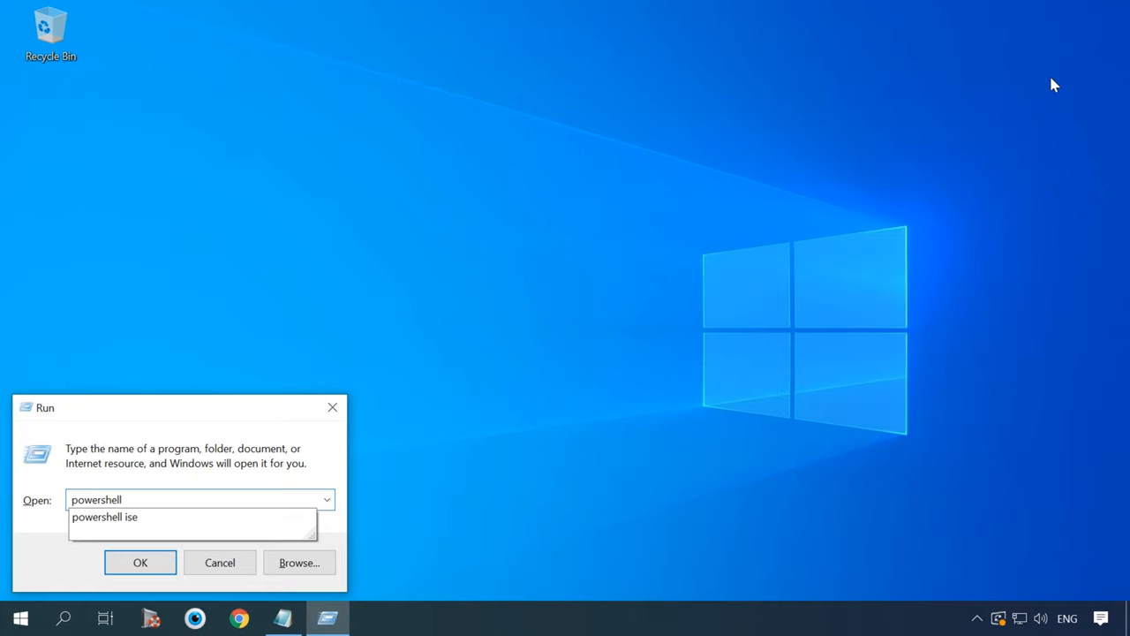
click(104, 518)
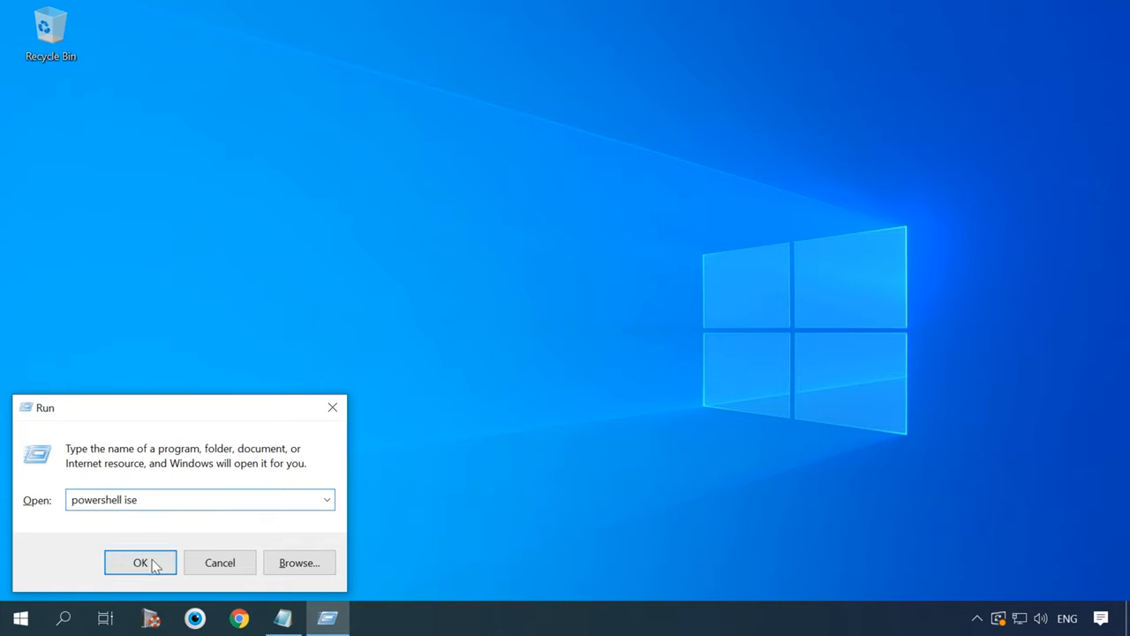
click(144, 562)
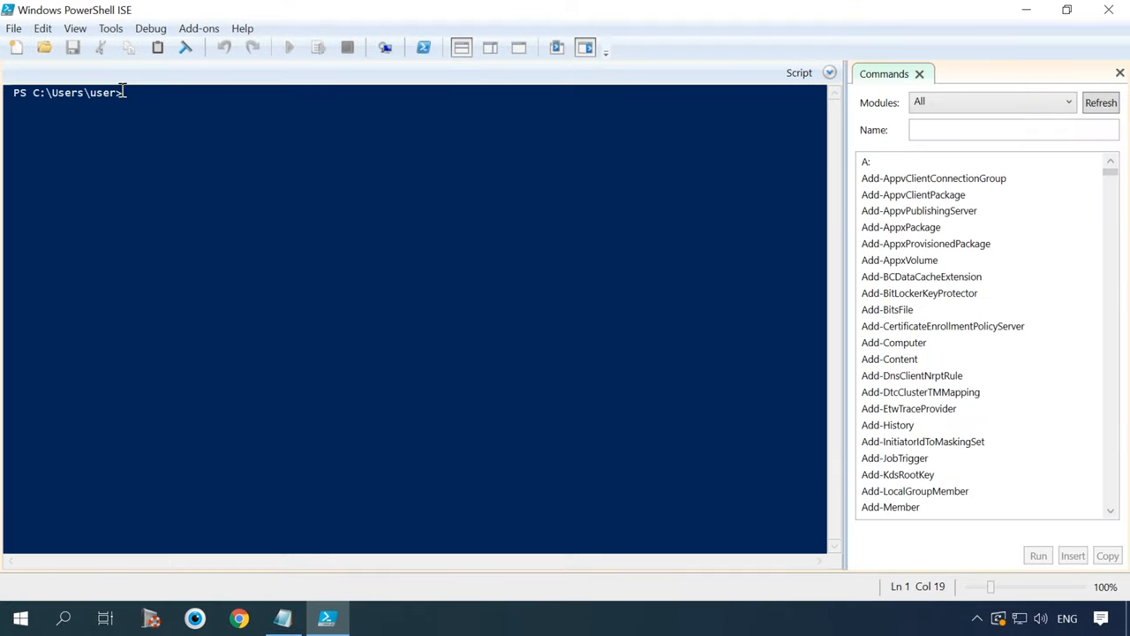
Step: Run help in the ISE console and scroll to the end of the help overview
text(get-)
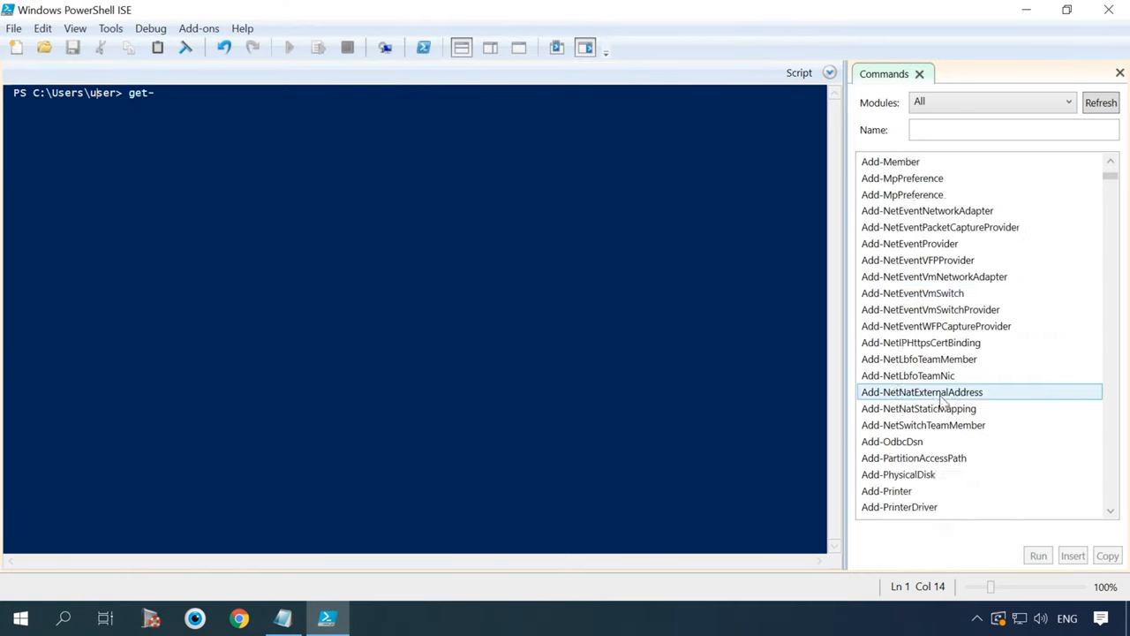
scroll(down, 3)
text(he)
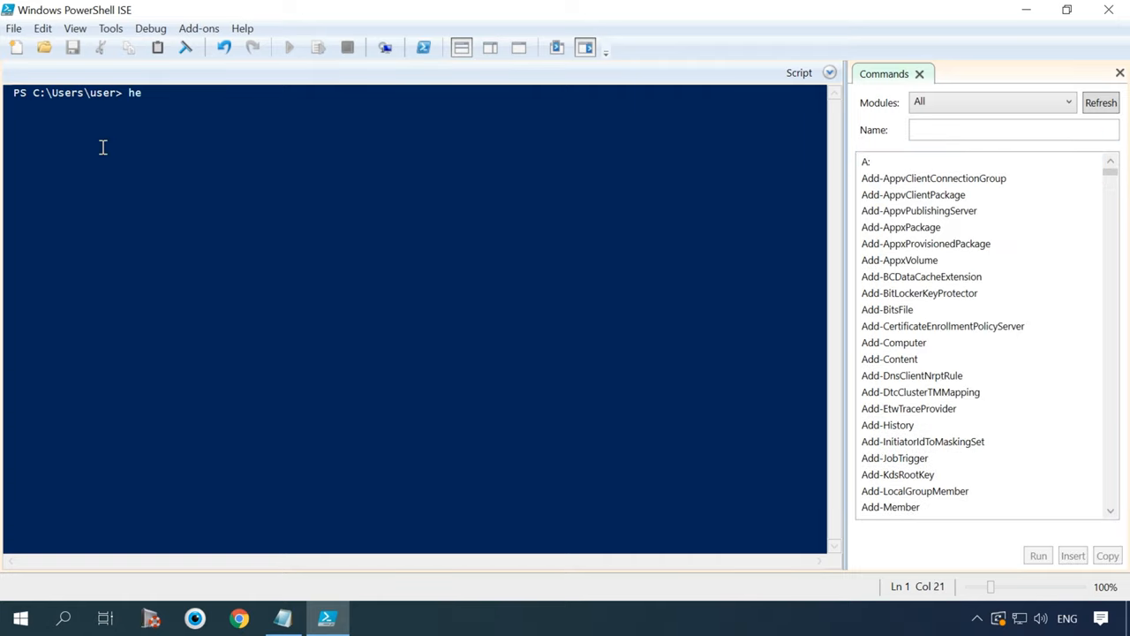
text(lp)
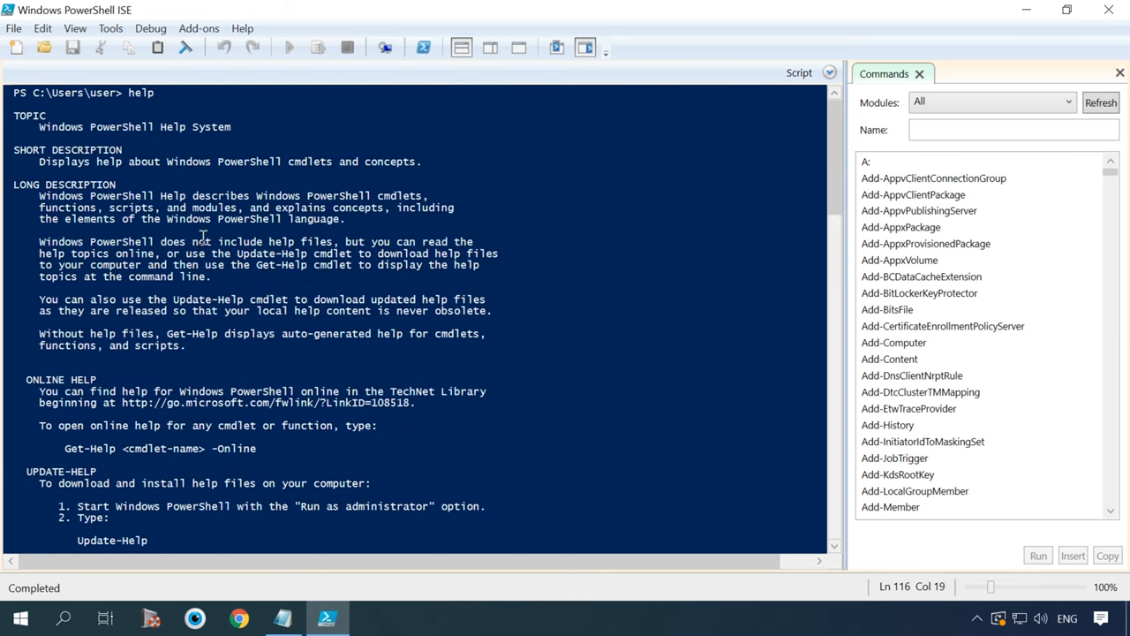
scroll(down, 3)
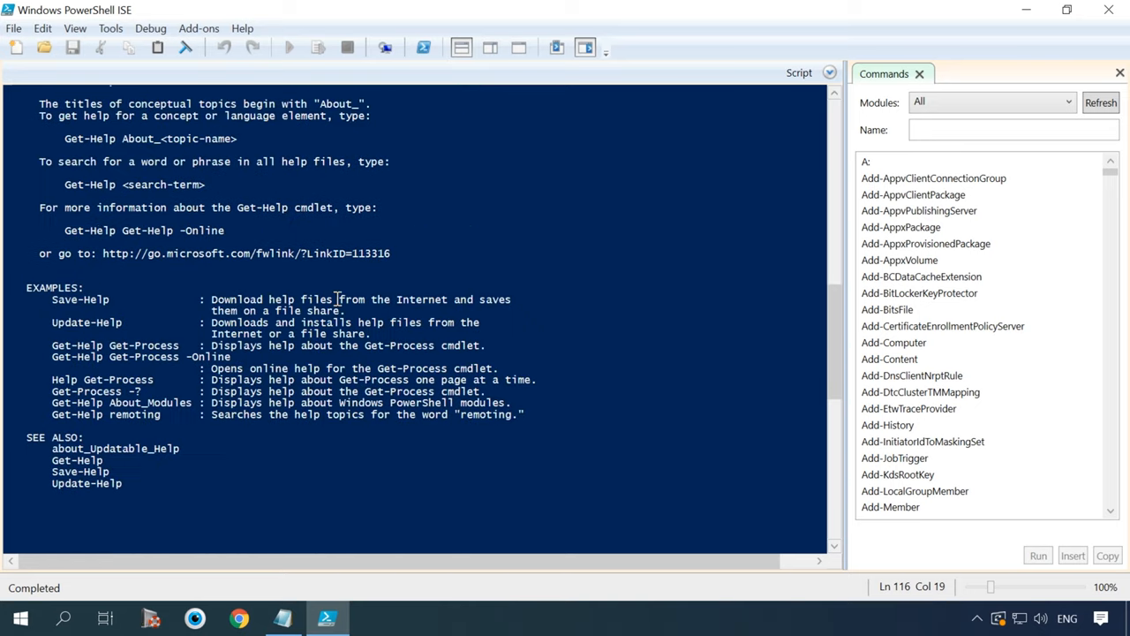
scroll(down, 3)
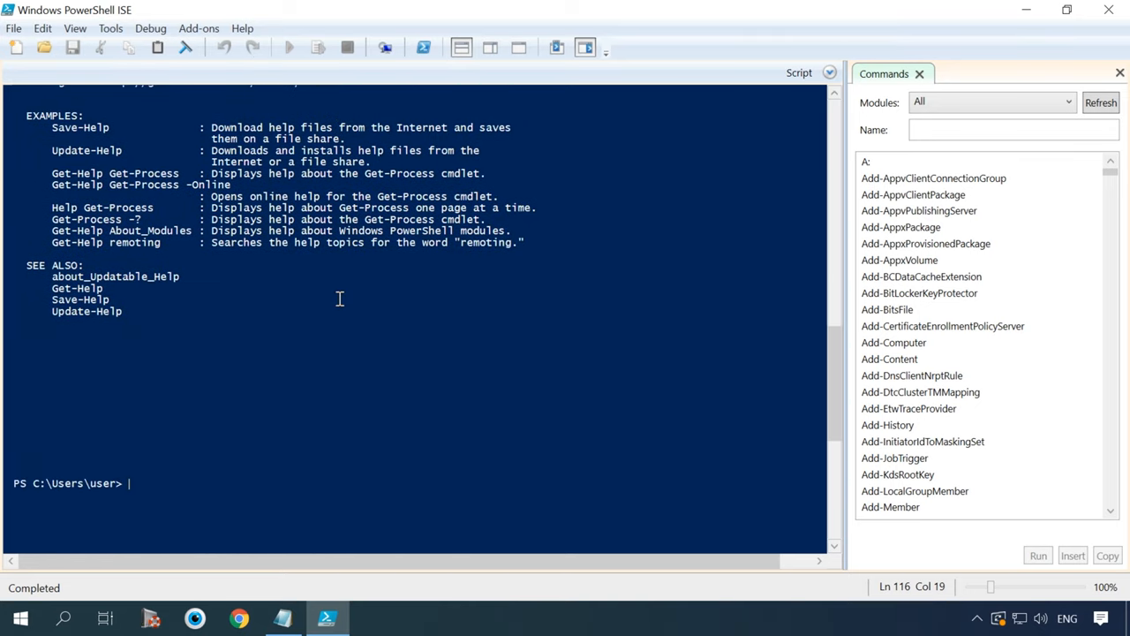
Step: Run Get-Command and scroll through every listed alias, function and cmdlet
text(get-comm)
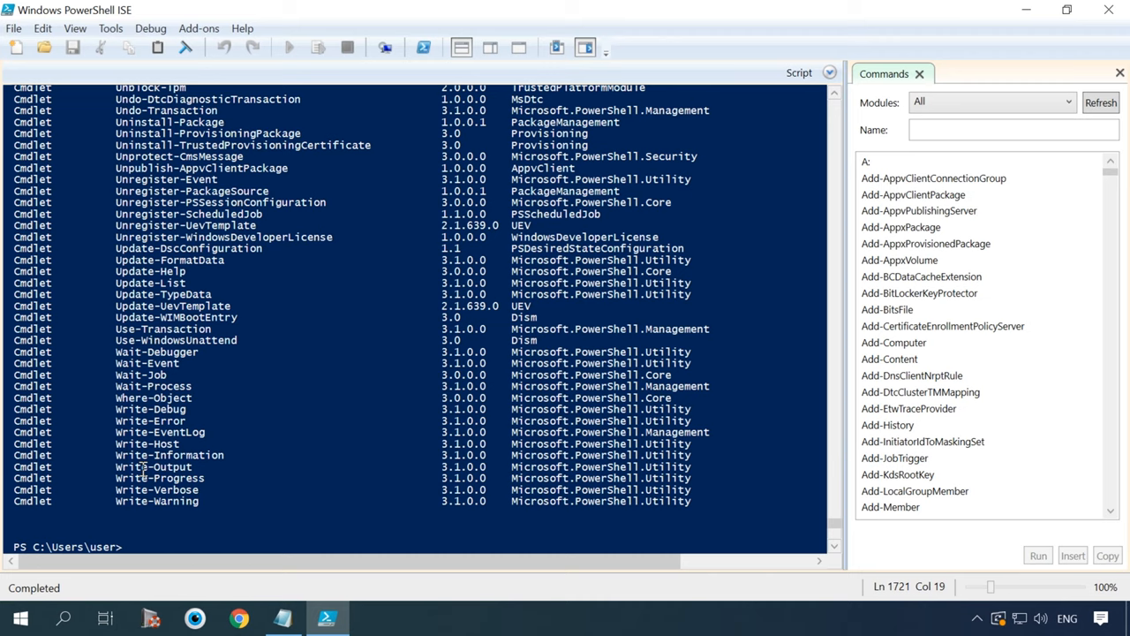
mouse_move(201, 466)
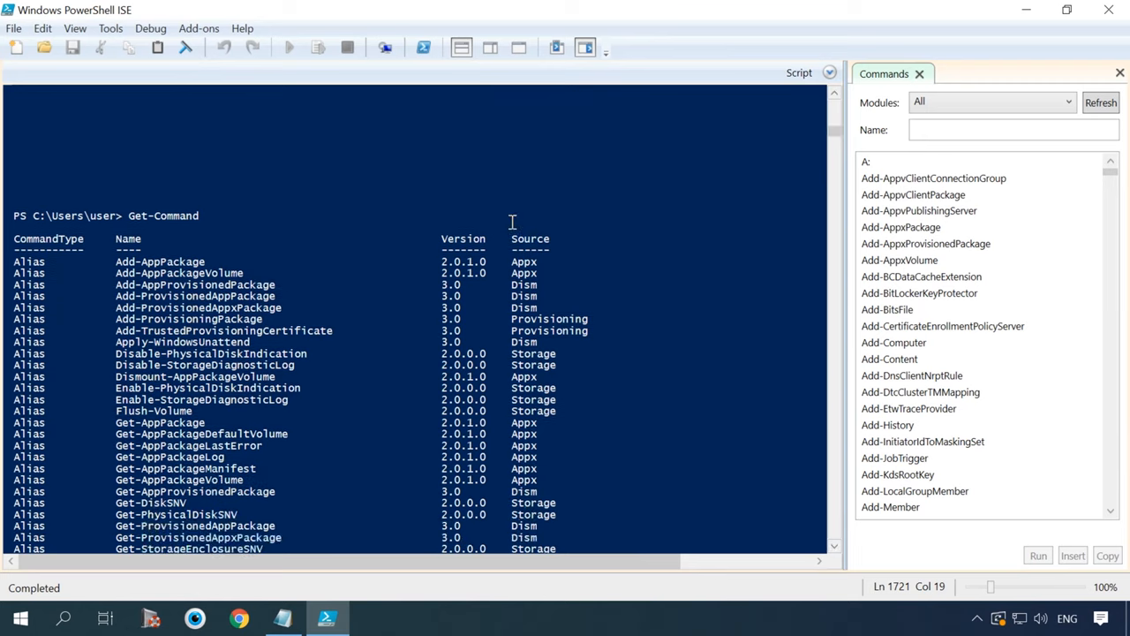
scroll(down, 3)
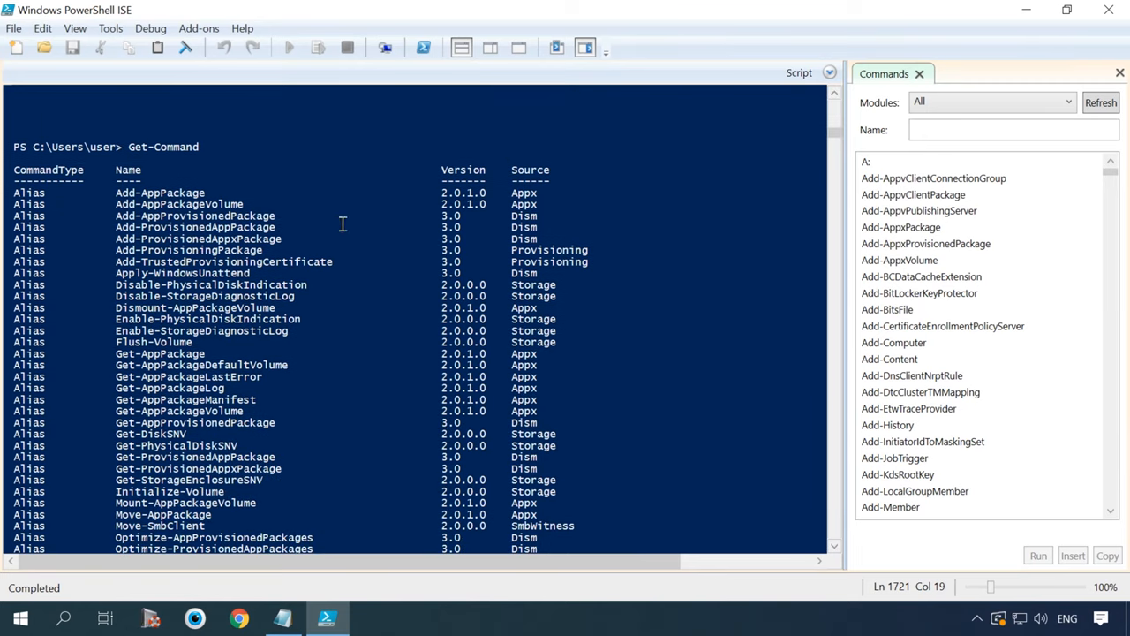
scroll(down, 3)
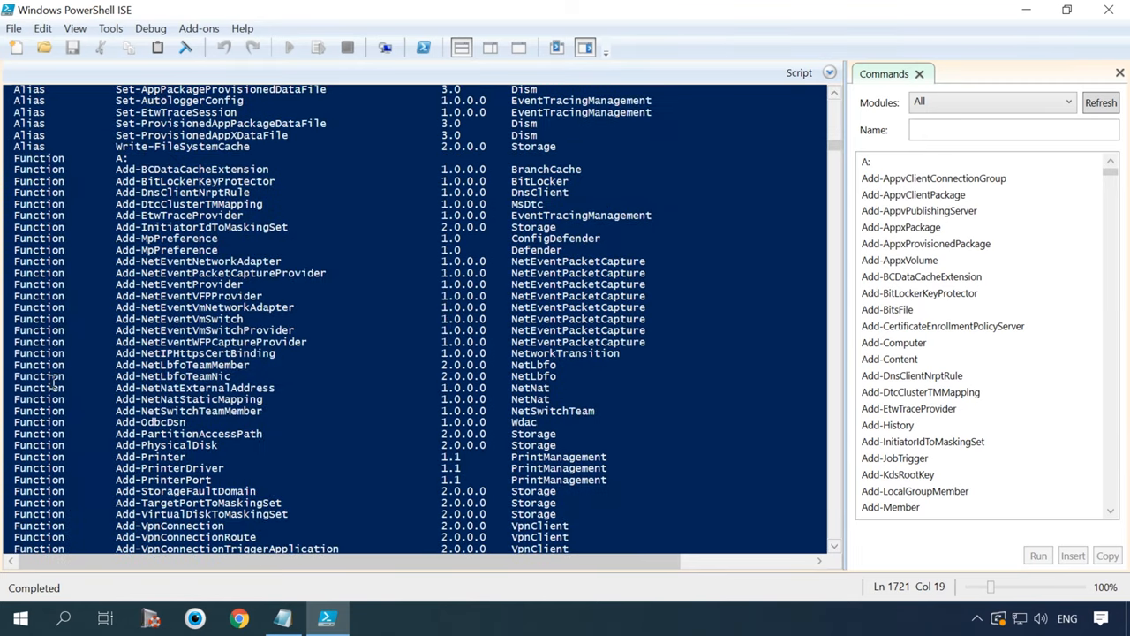
scroll(down, 3)
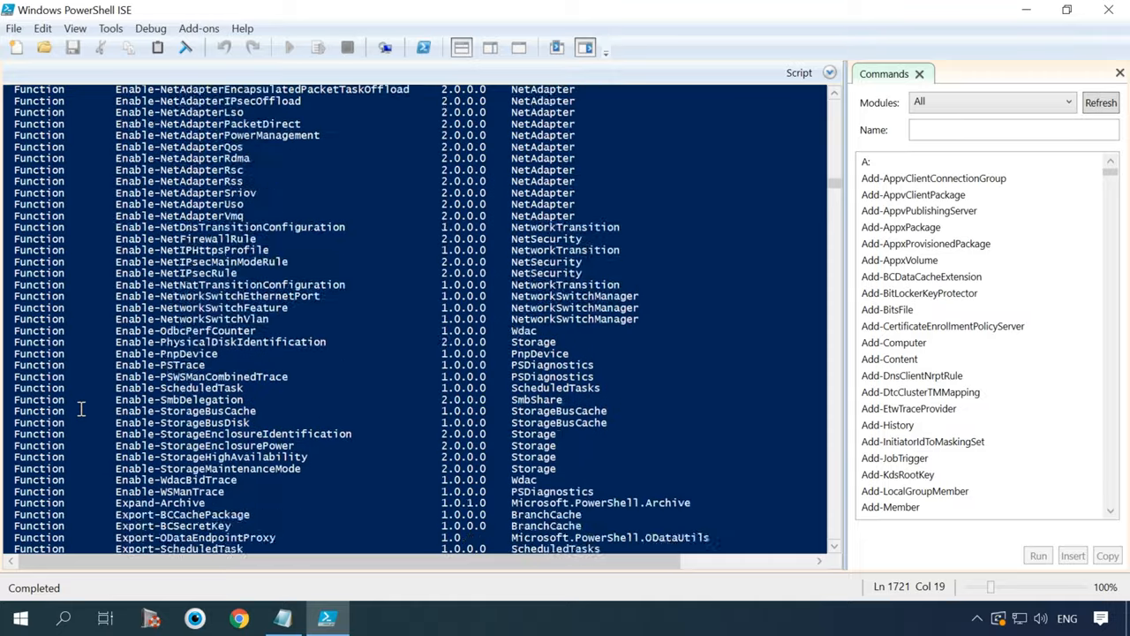
scroll(down, 3)
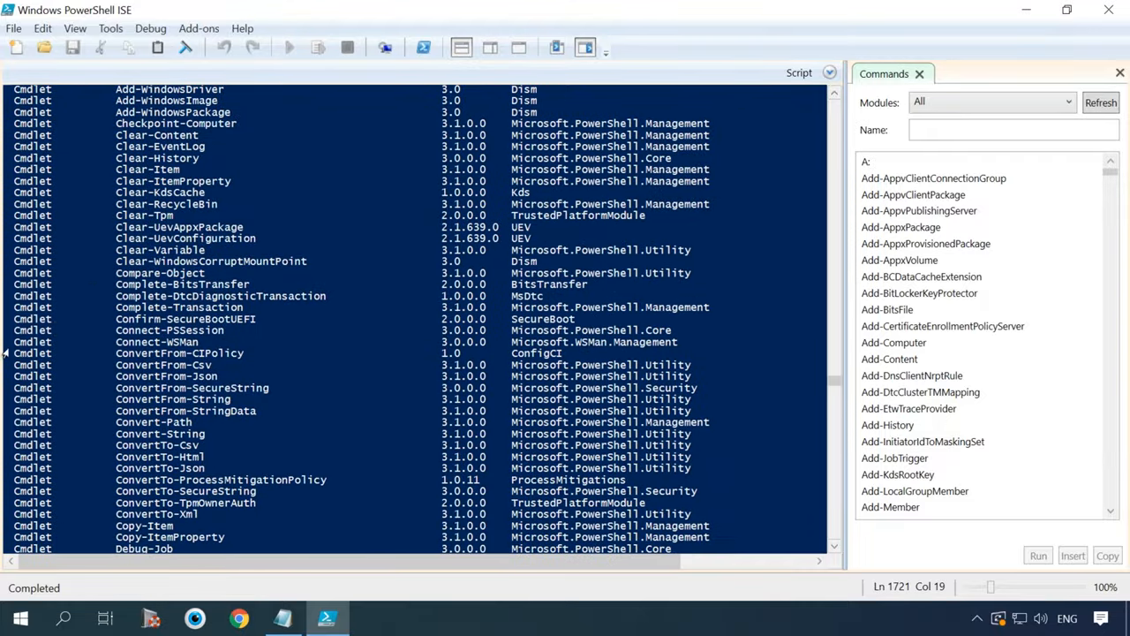
mouse_move(835, 382)
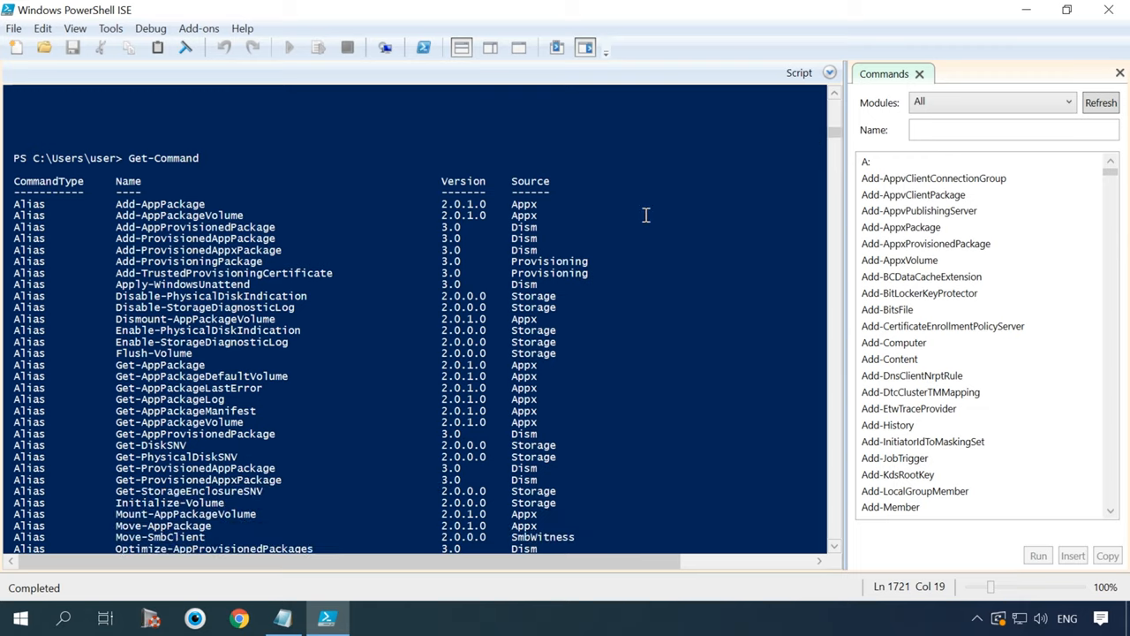
mouse_move(770, 168)
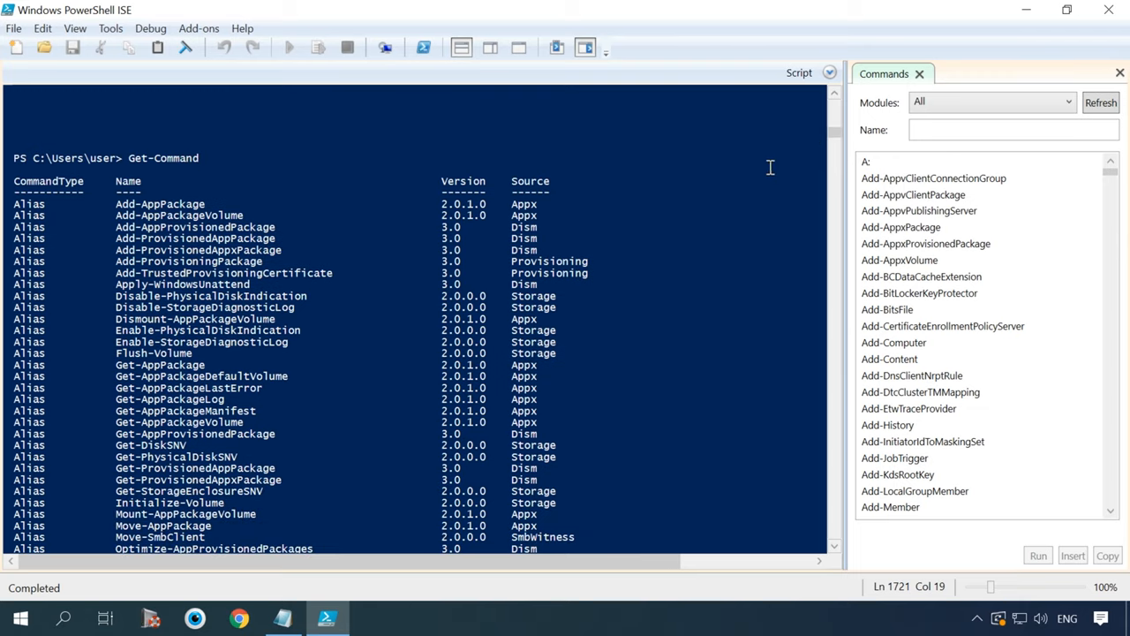
scroll(down, 3)
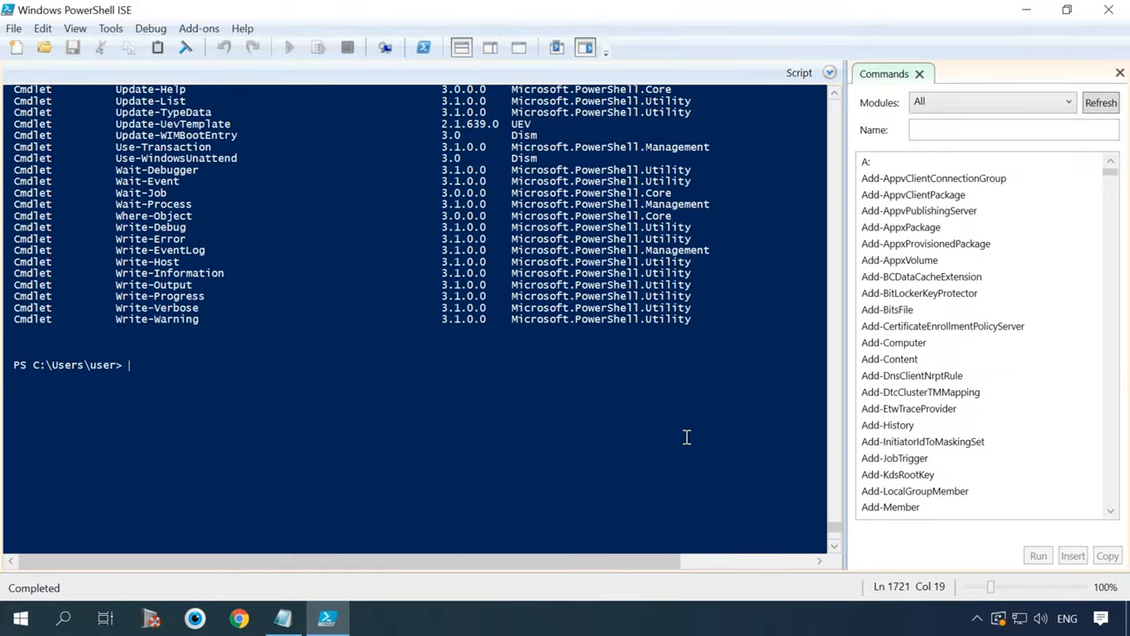
text(cd)
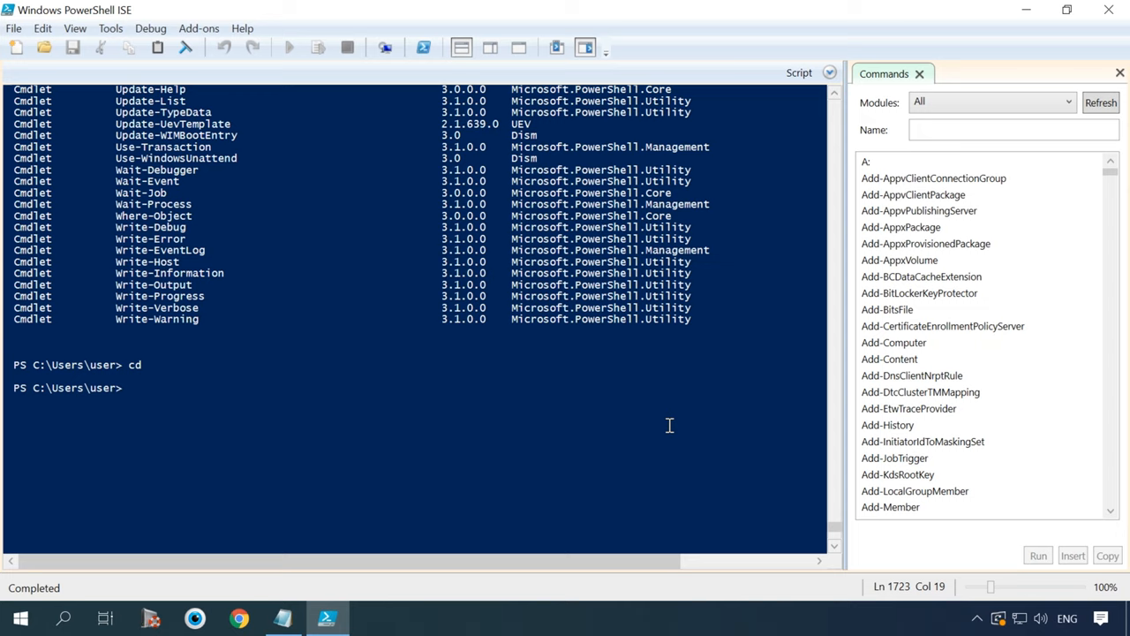
Step: Change to the C: drive root, then enter cd hklm:software at the prompt
text(cd c:/)
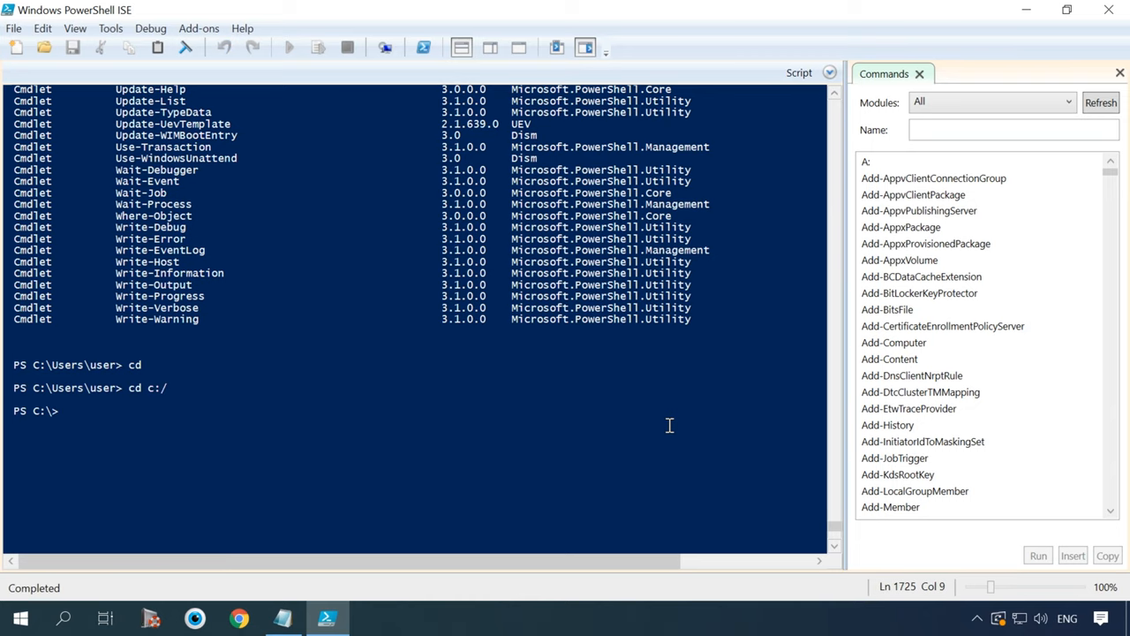
mouse_move(969, 85)
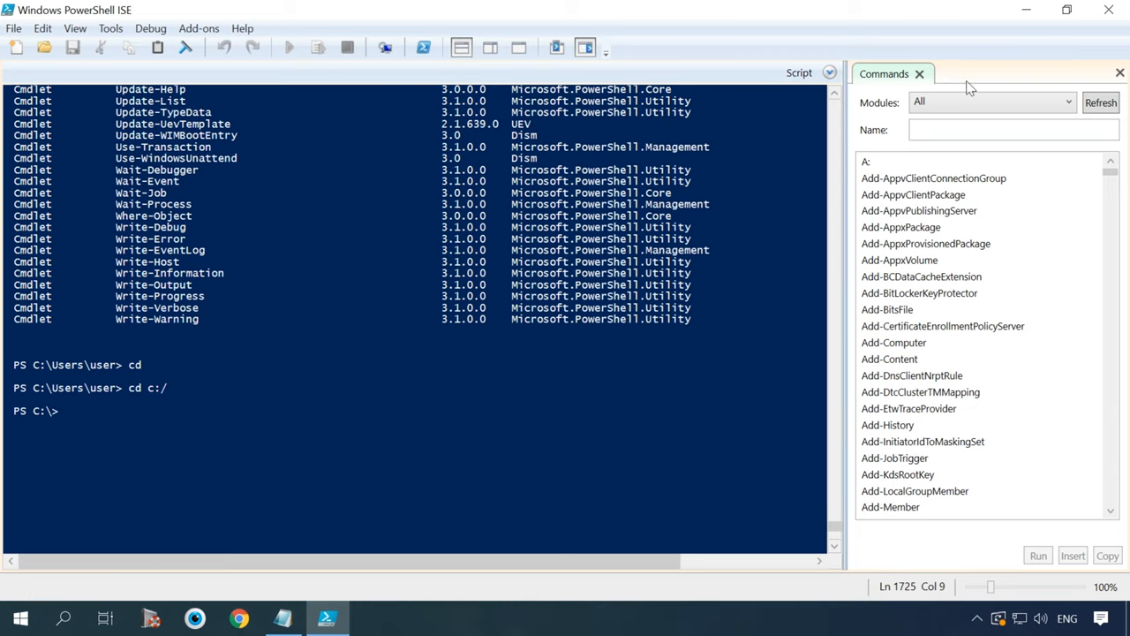
text(cd hklm:software)
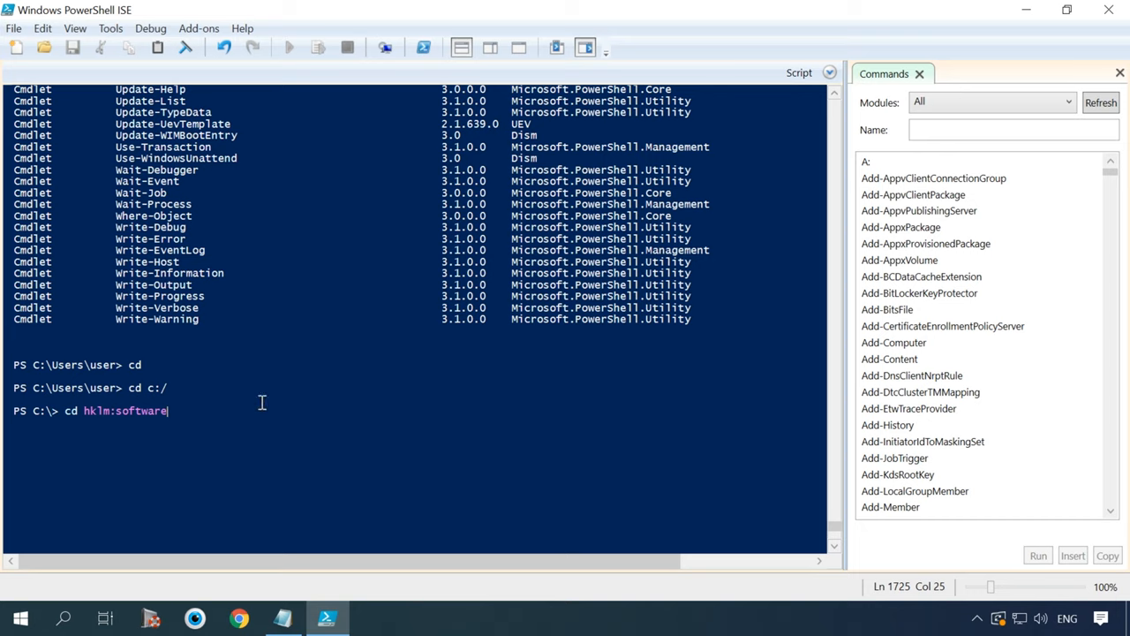
mouse_move(316, 398)
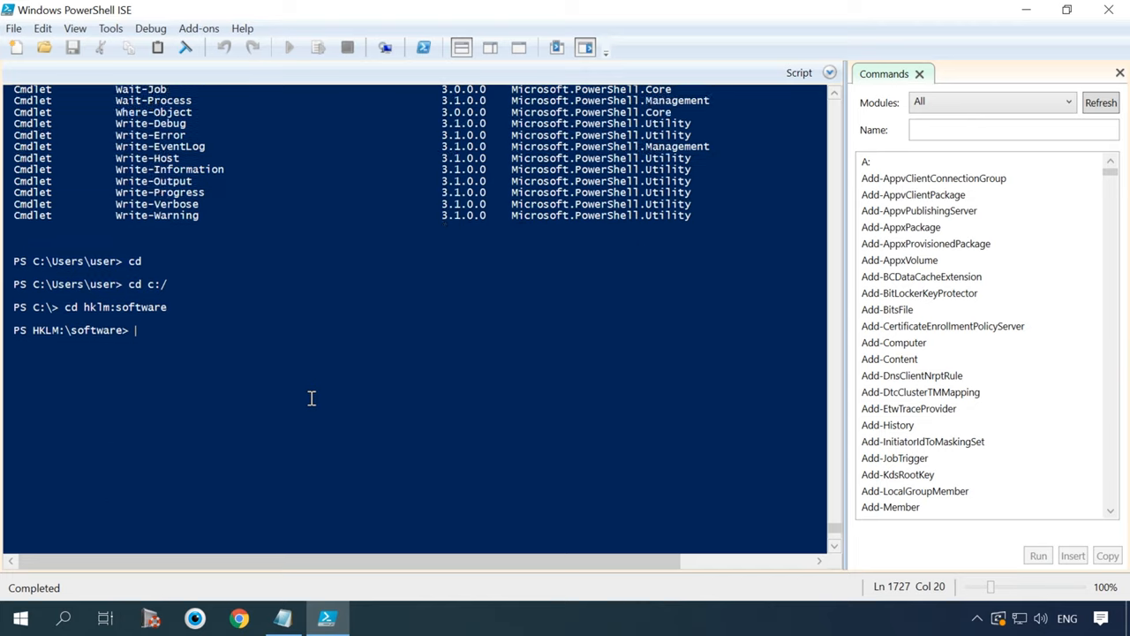
Step: Run Get-Alias from HKLM:\software and scroll through the alias list
text(get)
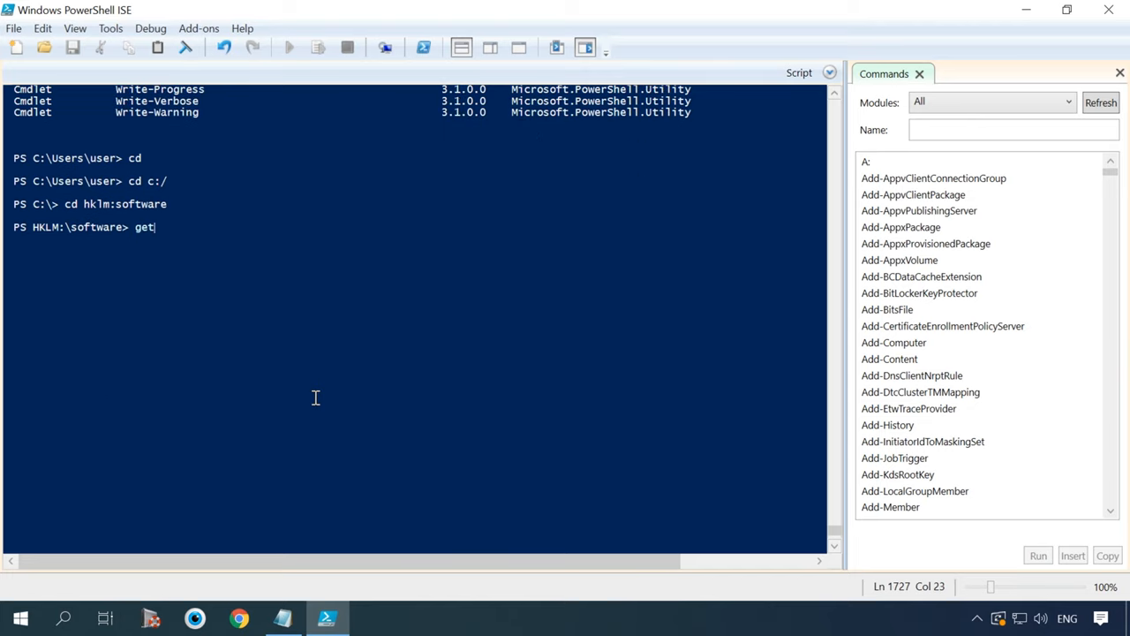
text(-alias)
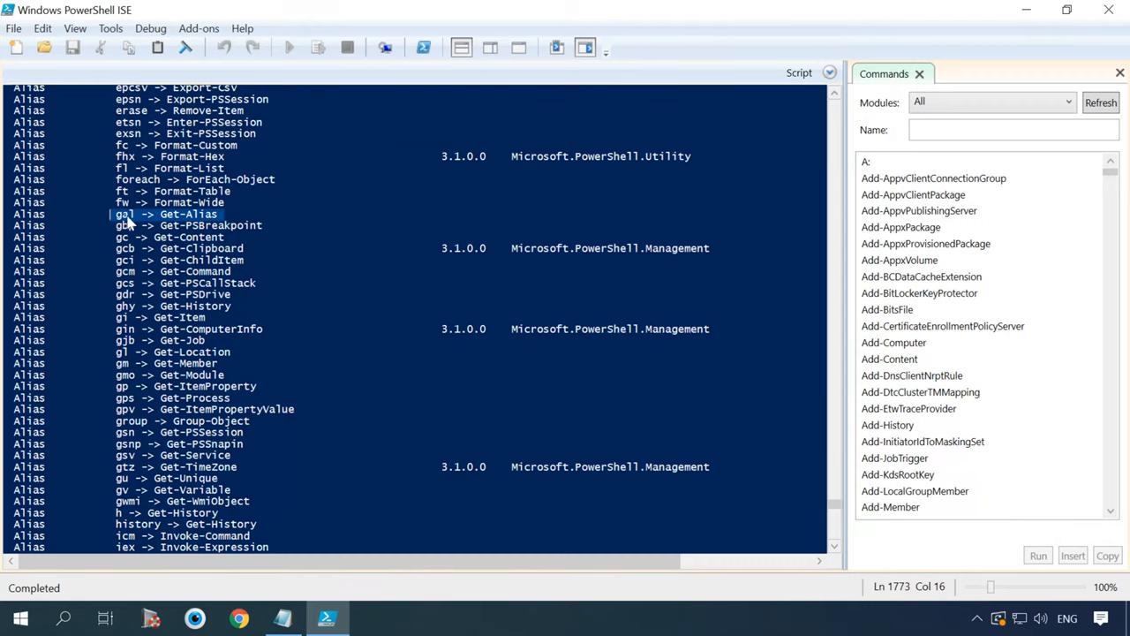
scroll(down, 3)
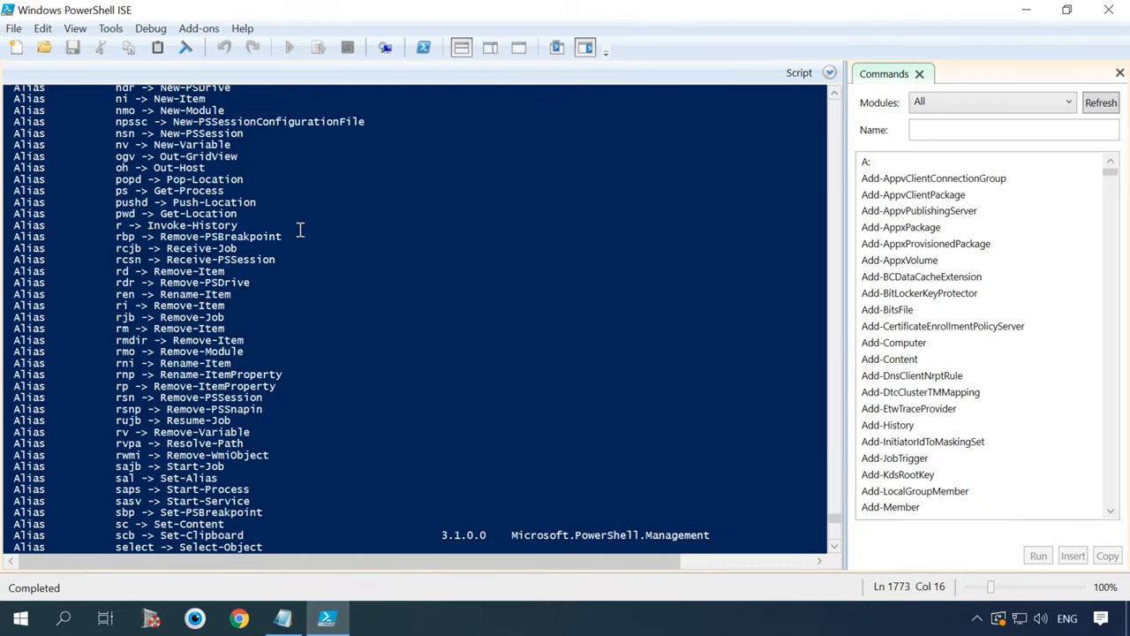
scroll(down, 3)
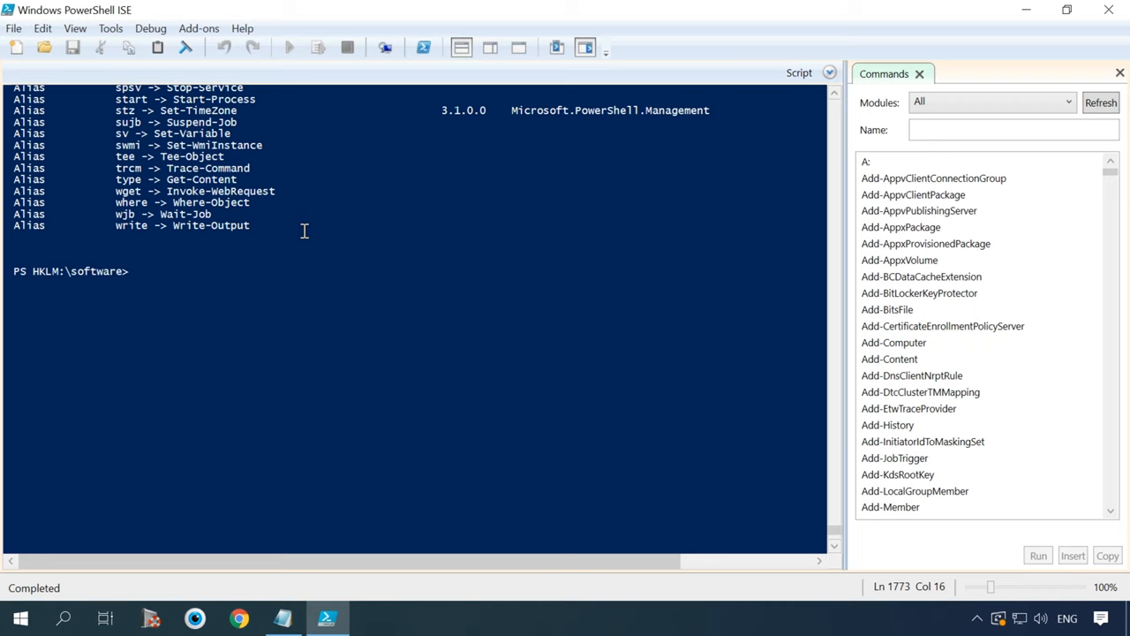
Step: Run gal | select name, definition, then show and scroll help for Get-Command
text(gal | select name, definition)
text(help get)
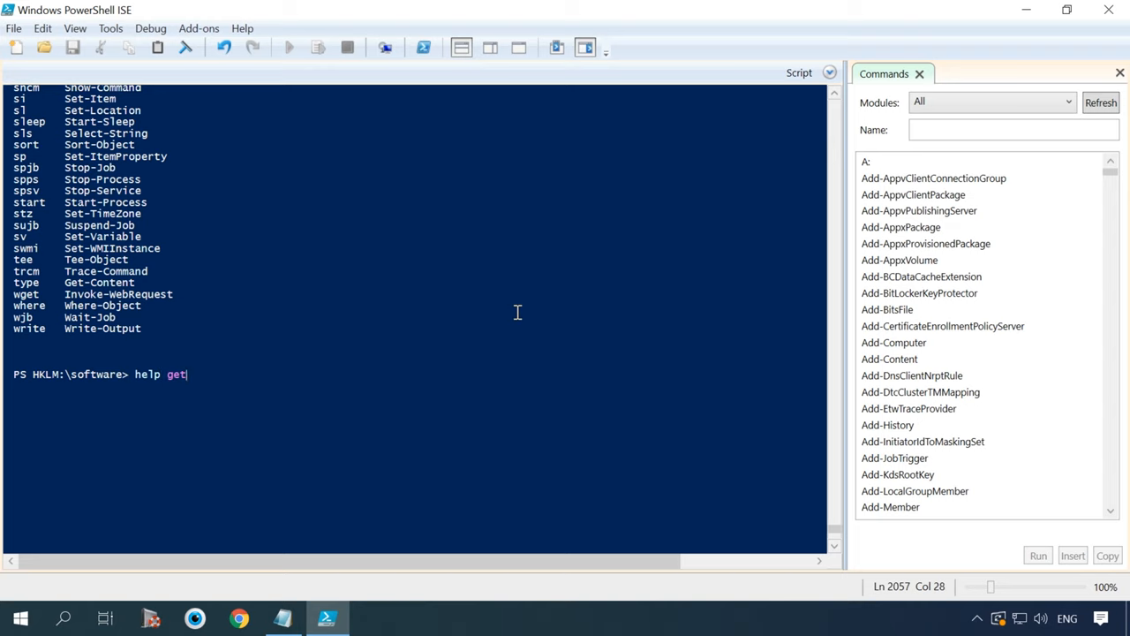
text(-command)
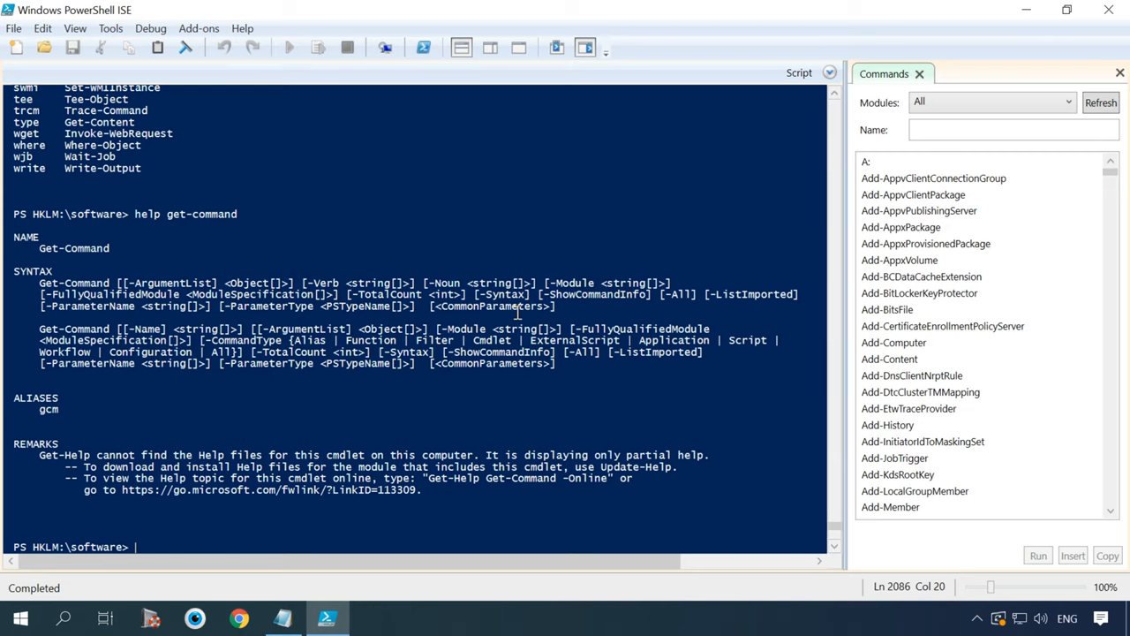
scroll(down, 3)
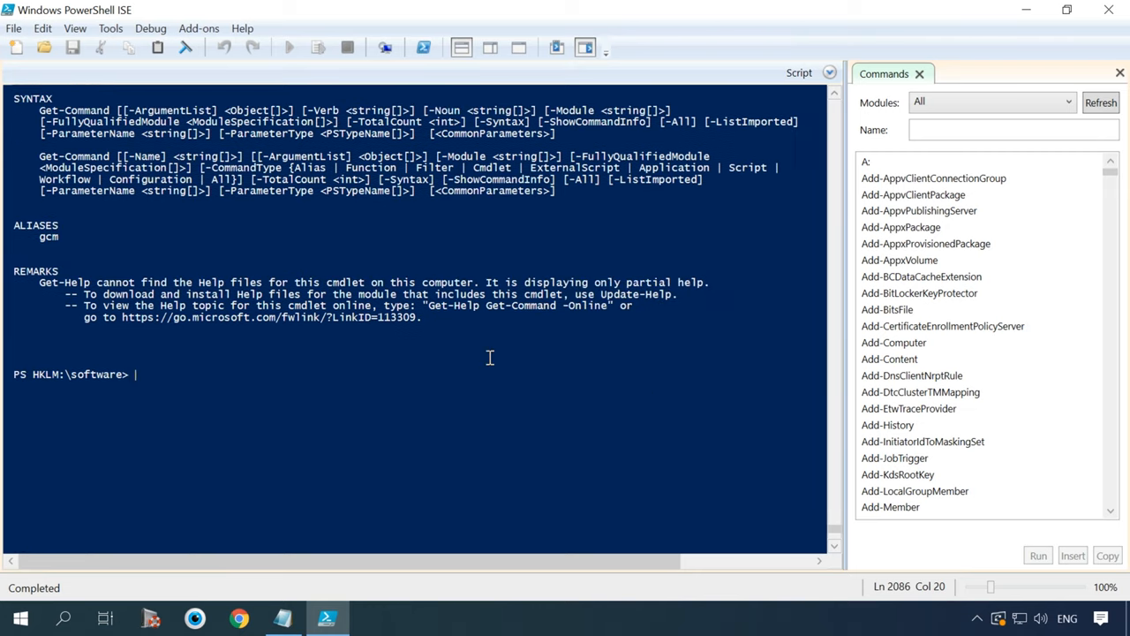
scroll(down, 3)
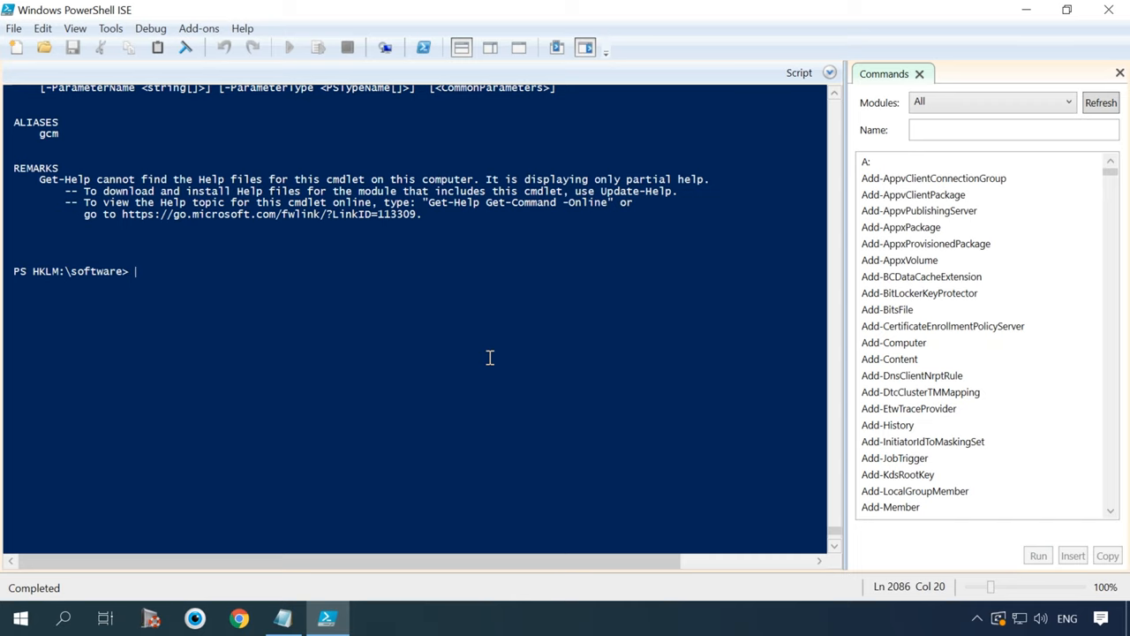
Step: Run Get-Service and scroll through each service's running or stopped status
text(get-service)
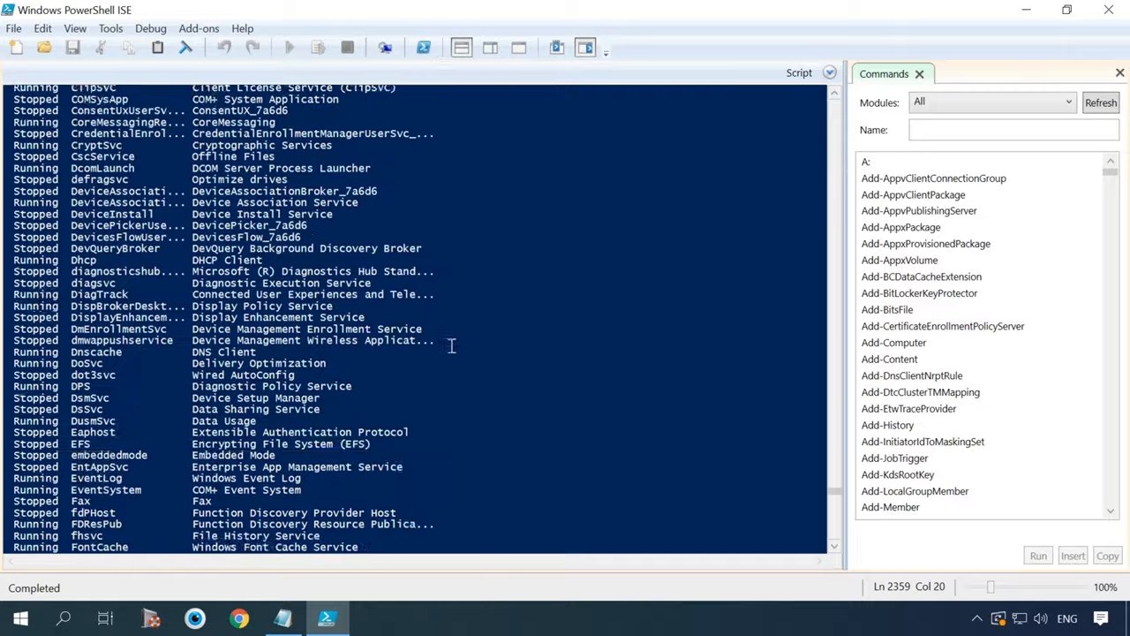
scroll(down, 3)
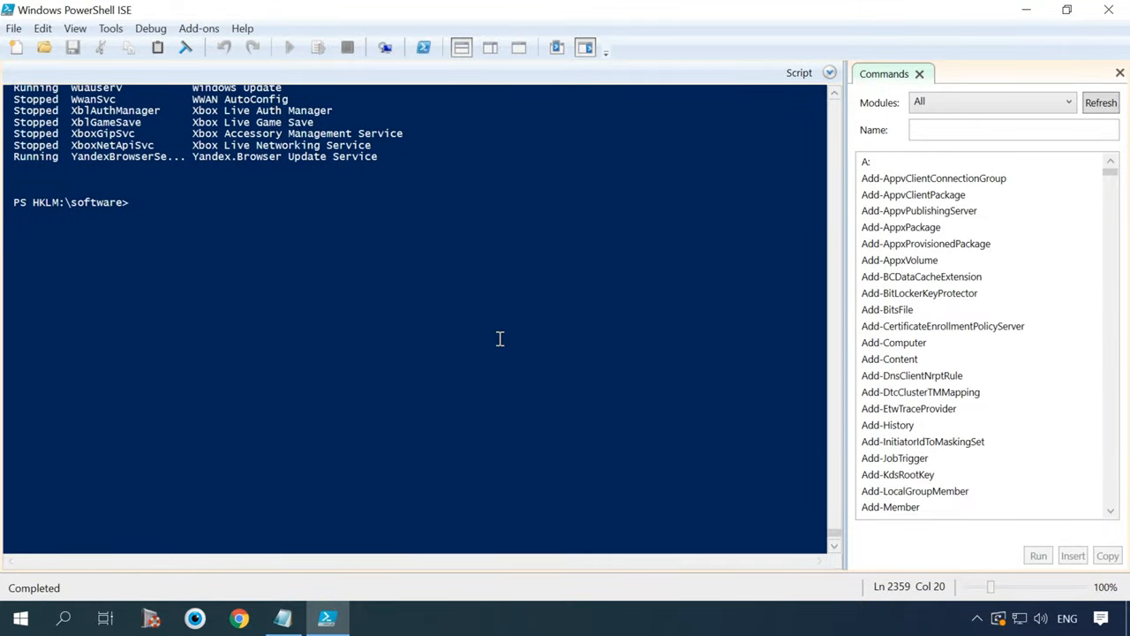
Step: Run Get-Process, write 'My data' to mynewfile.txt with Set-Content, and find it on C:
text(get)
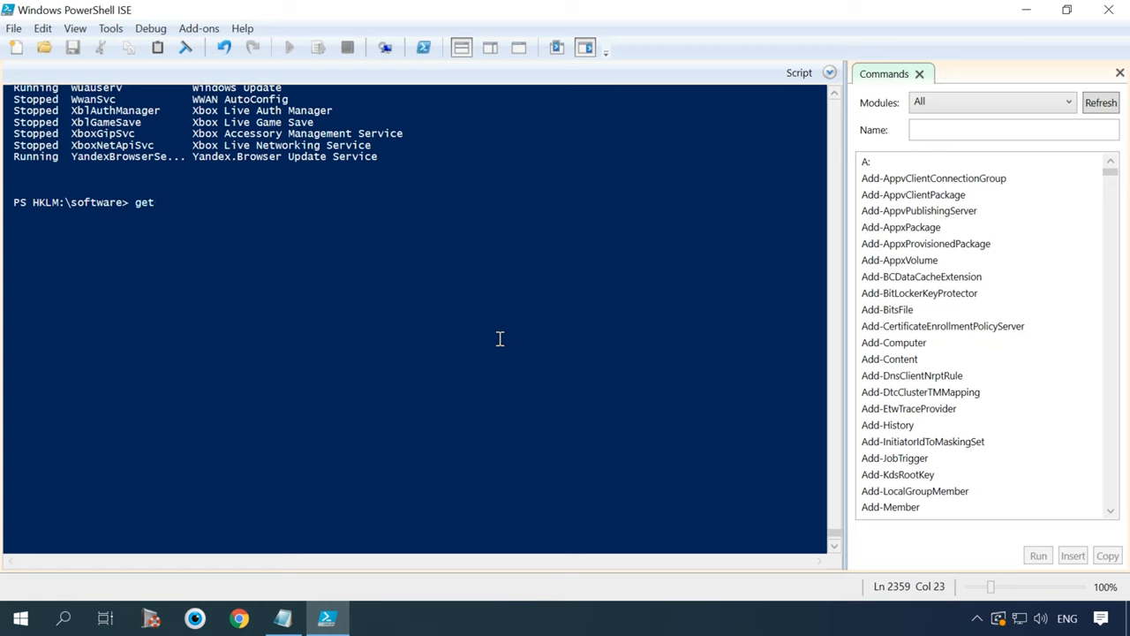
text(-process)
text(se)
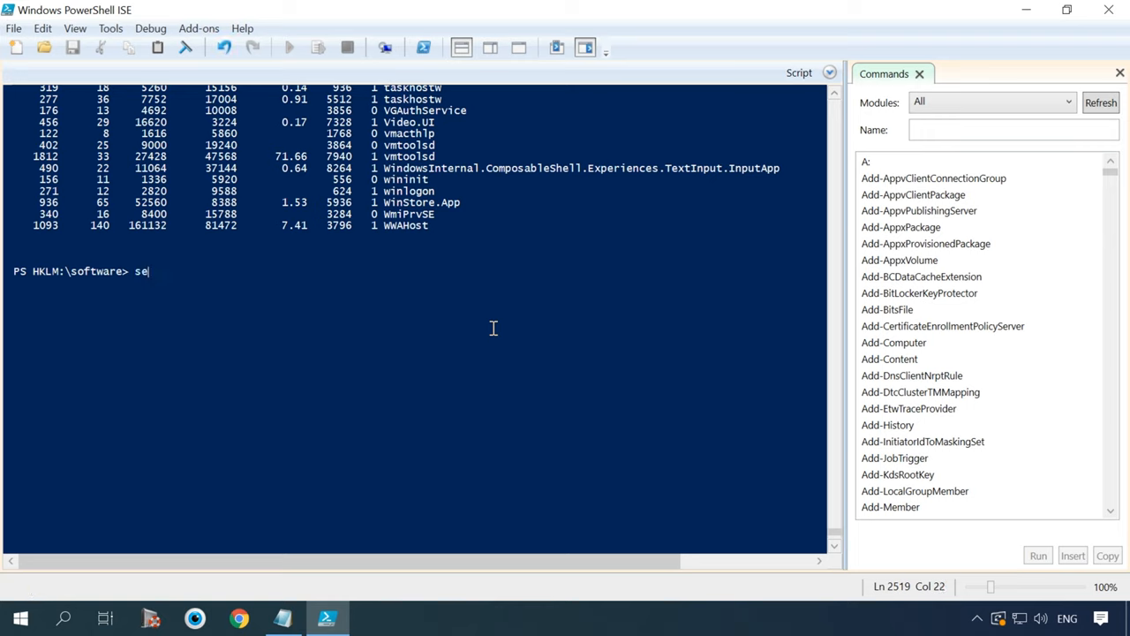
text(t-cont)
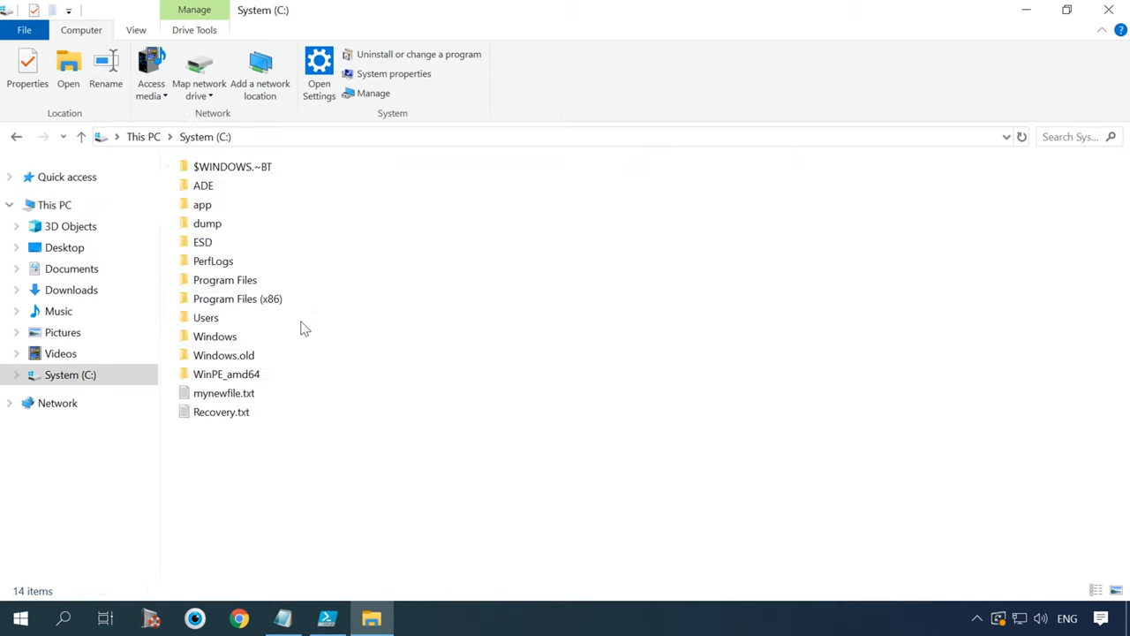
double_click(224, 391)
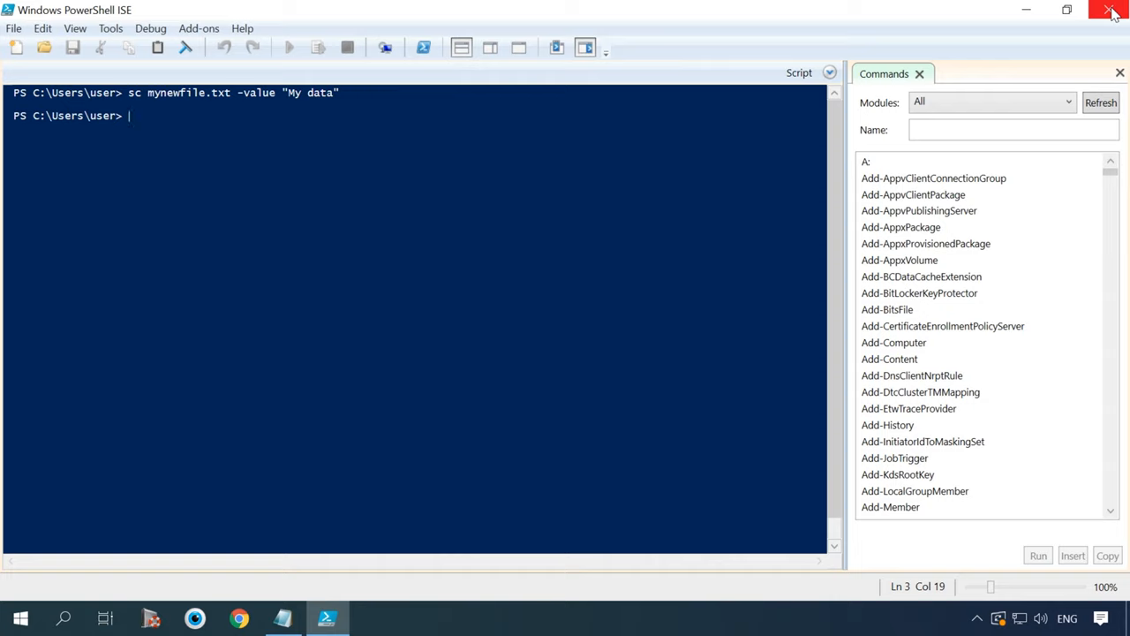
mouse_move(744, 166)
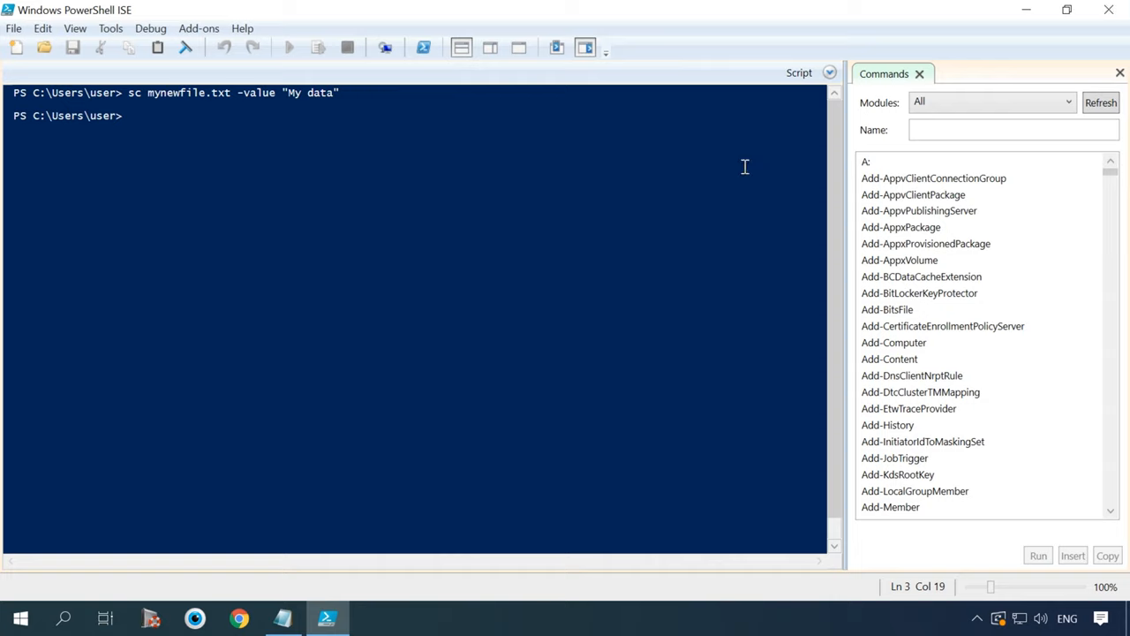
Step: Run gc mynewfile.txt to print its contents, 'My data'
text(gc mynewfile.txt)
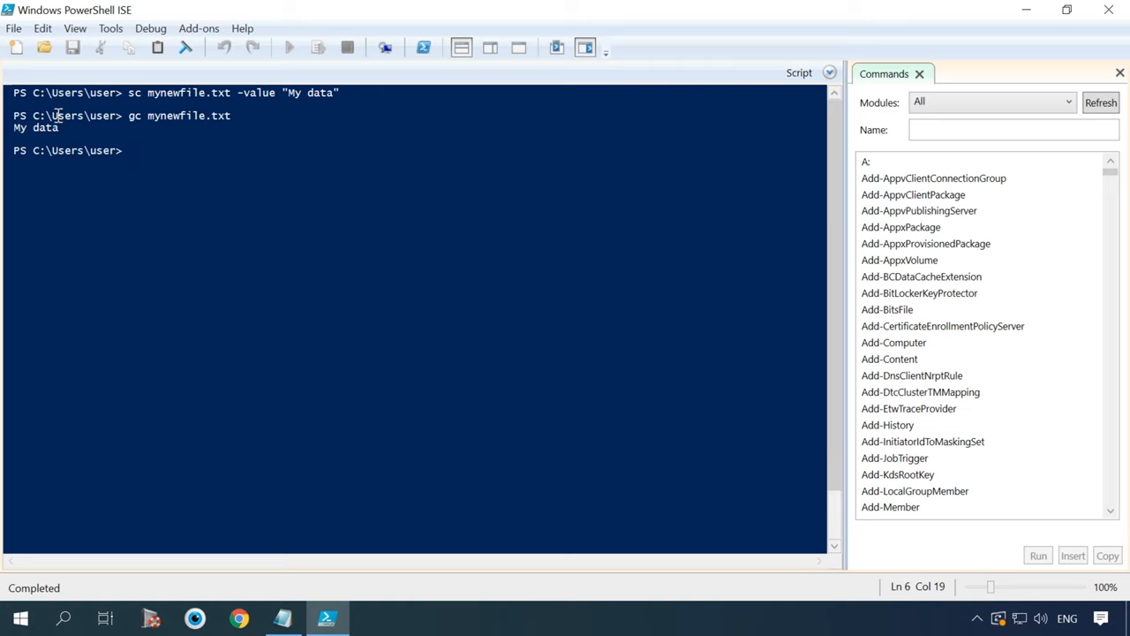
mouse_move(363, 126)
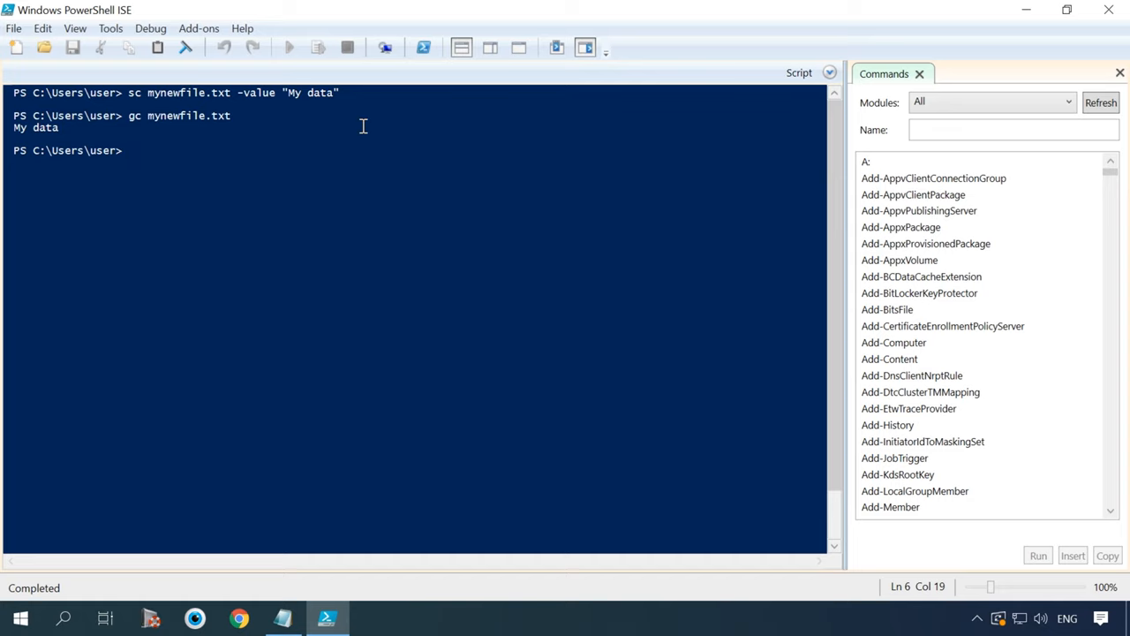
Step: Enter get-eventlog -newest 10 -logname system at the console prompt
text(get-eventlog -newest 10 -logname system)
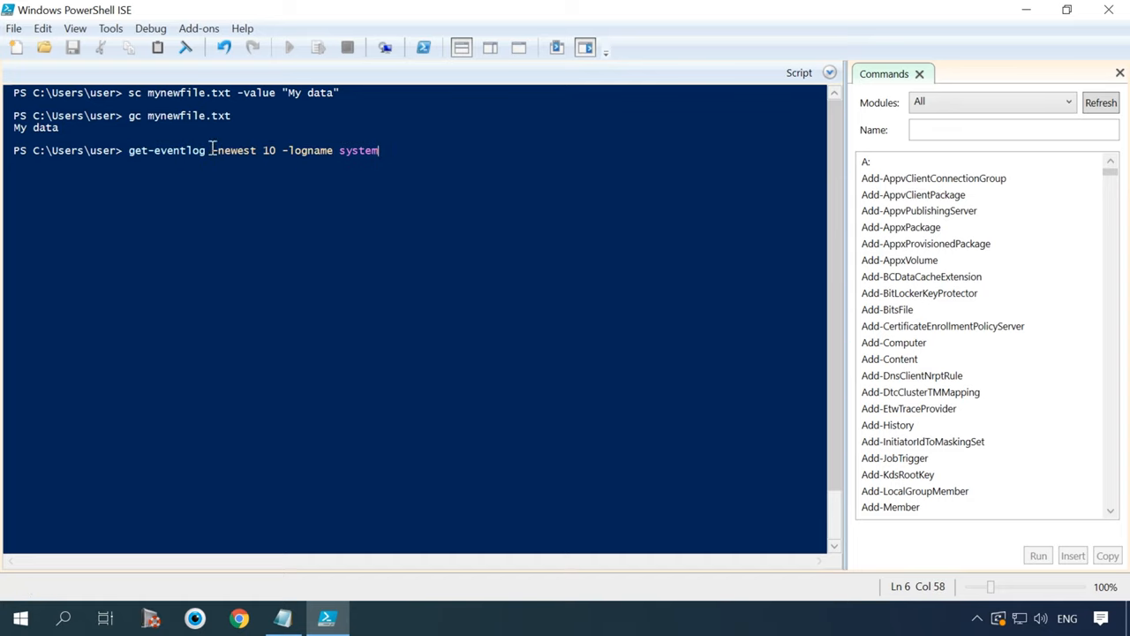
mouse_move(600, 155)
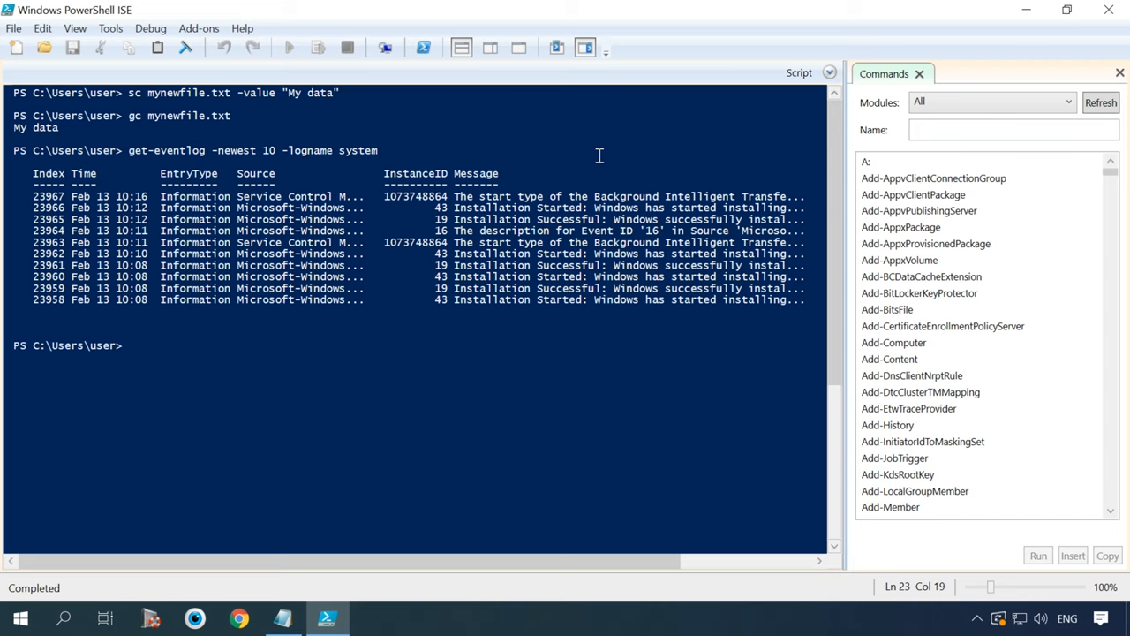
Step: Tab-complete get-p through Get-Package, Get-PartitionSupportedSize and Get-PhysicalDisk, then clear back to Get-
text(get-p)
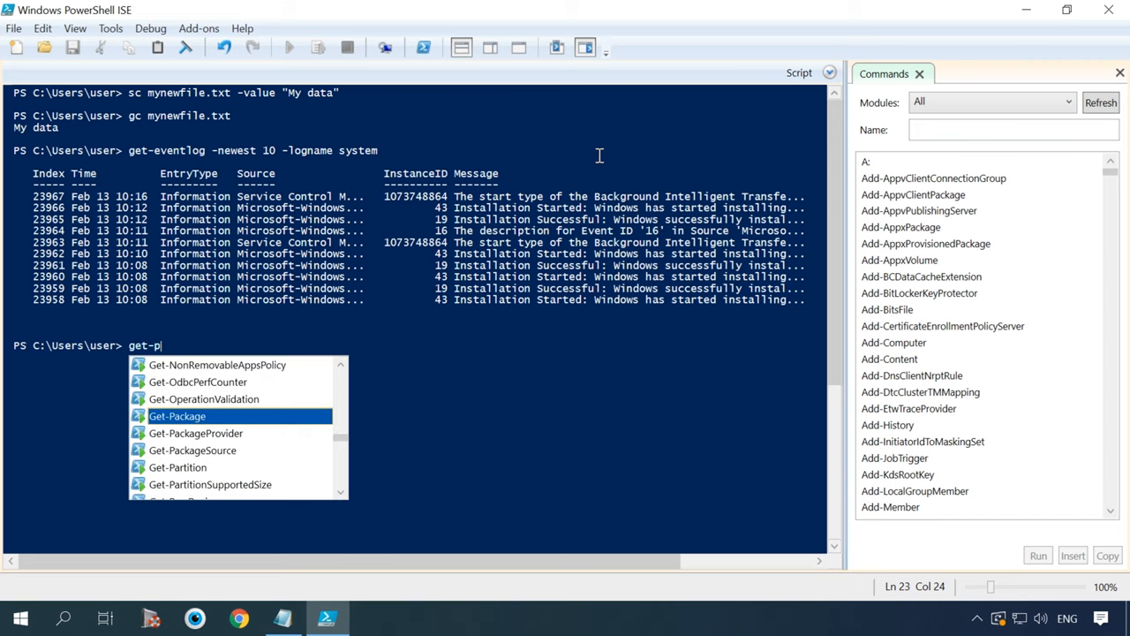
key(Tab)
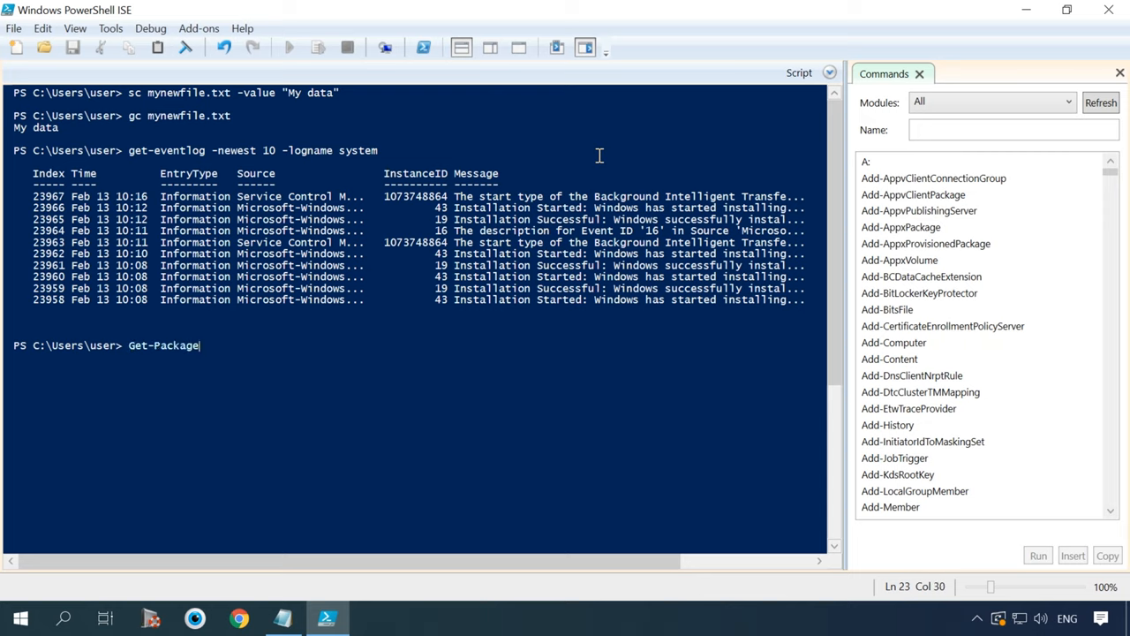
text(Get-PartitionSupportedSize)
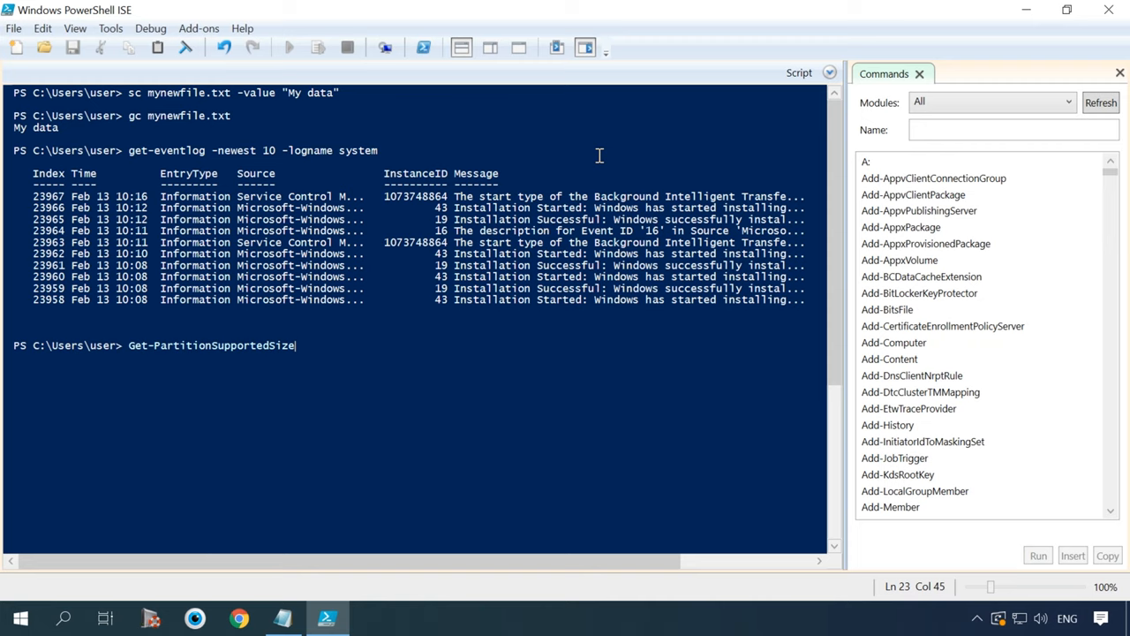
text(Get-PhysicalDisk)
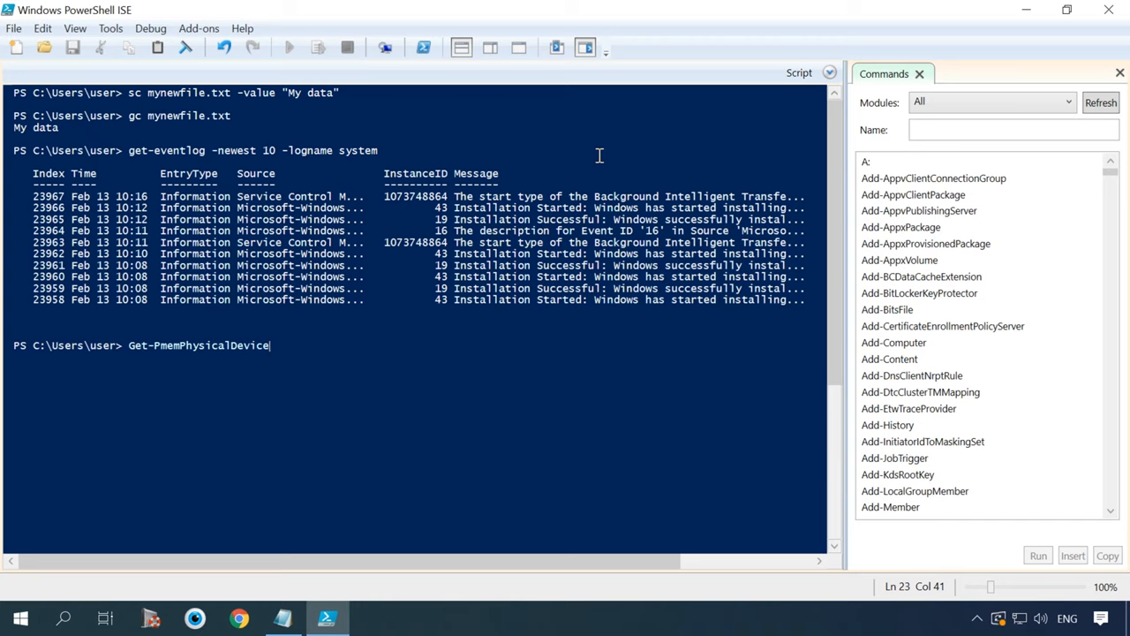
key(BackSpace)
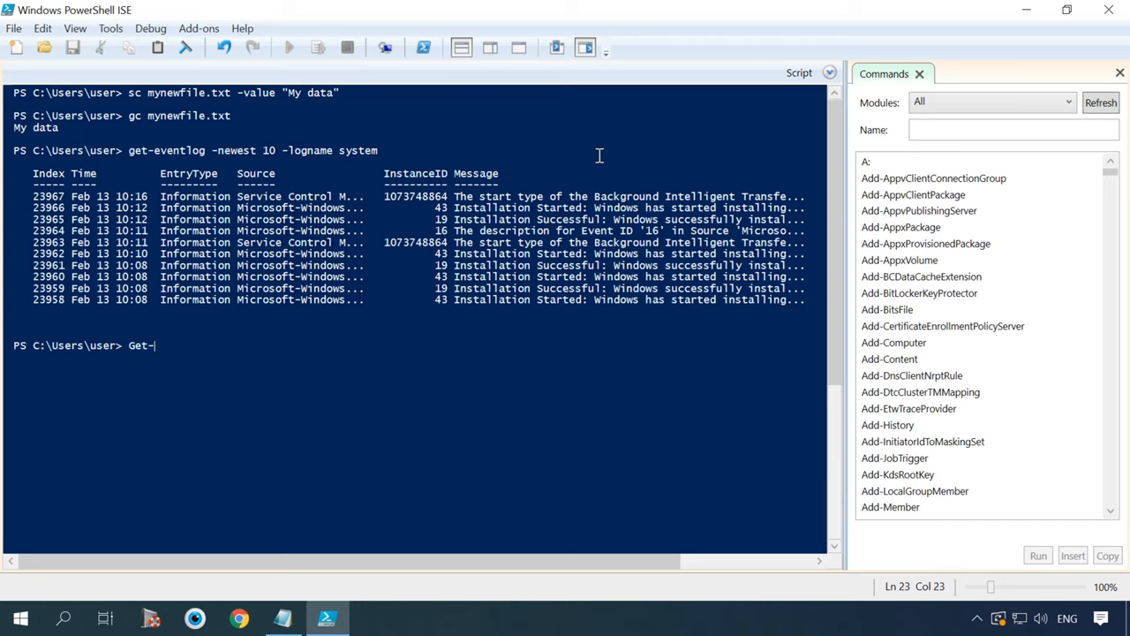
Step: Run Get-process explorer to show explorer's handles, memory, CPU and Id
text(process)
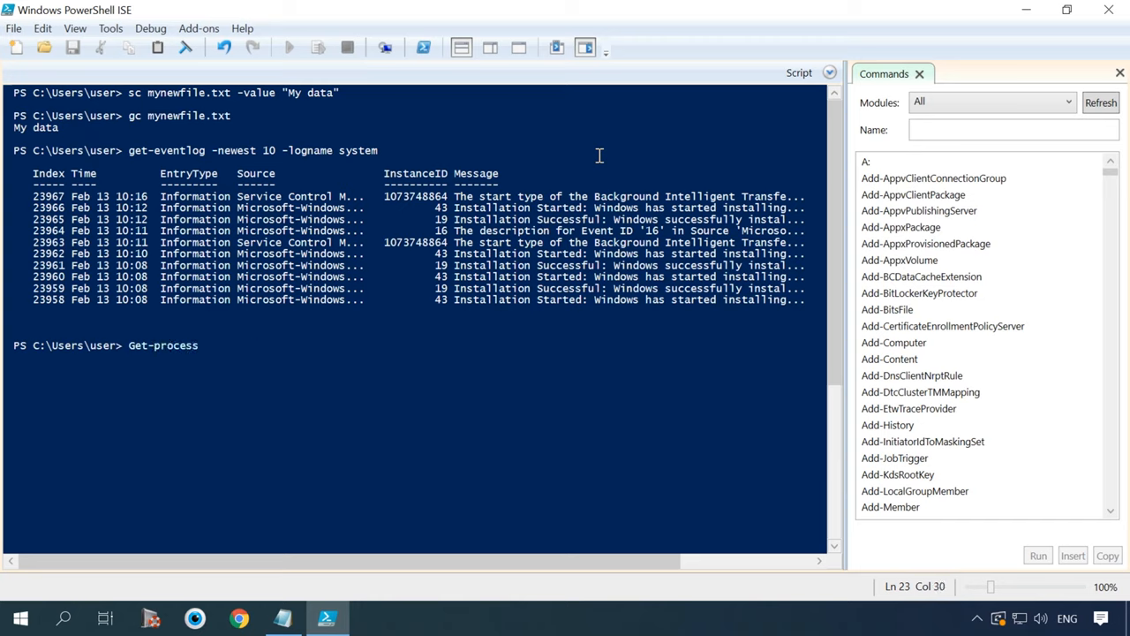
text(explorer)
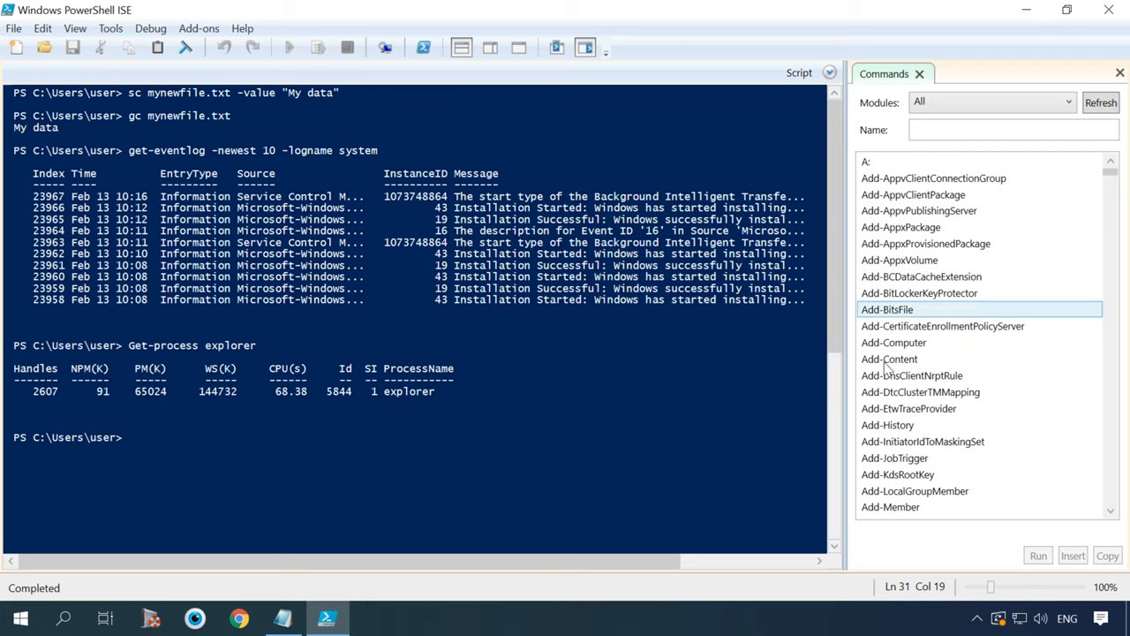
scroll(down, 3)
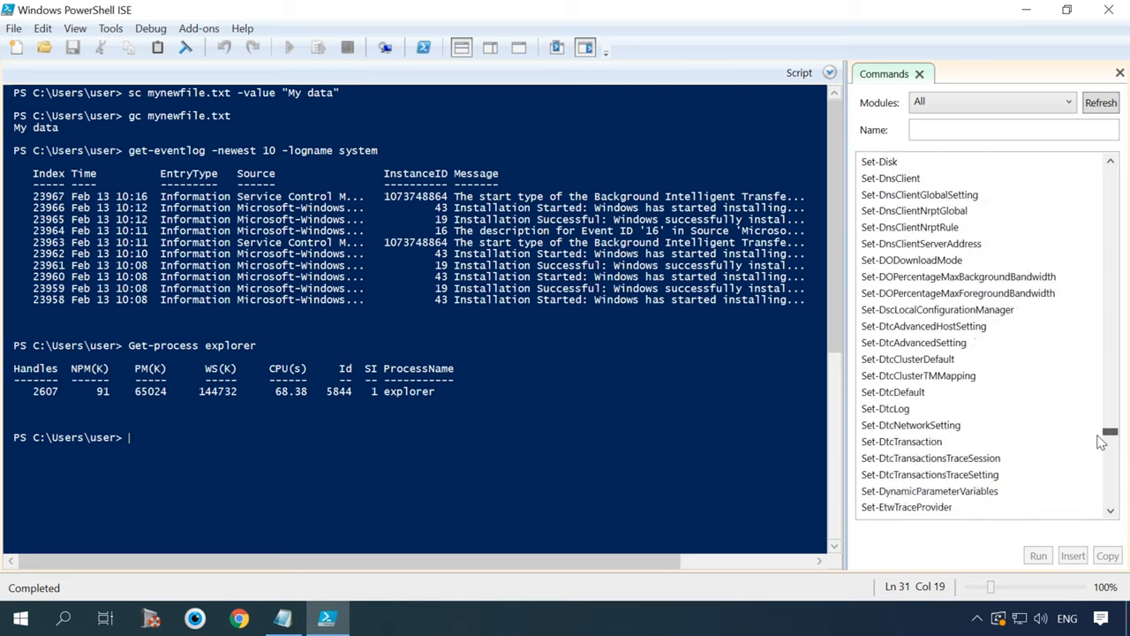
scroll(down, 3)
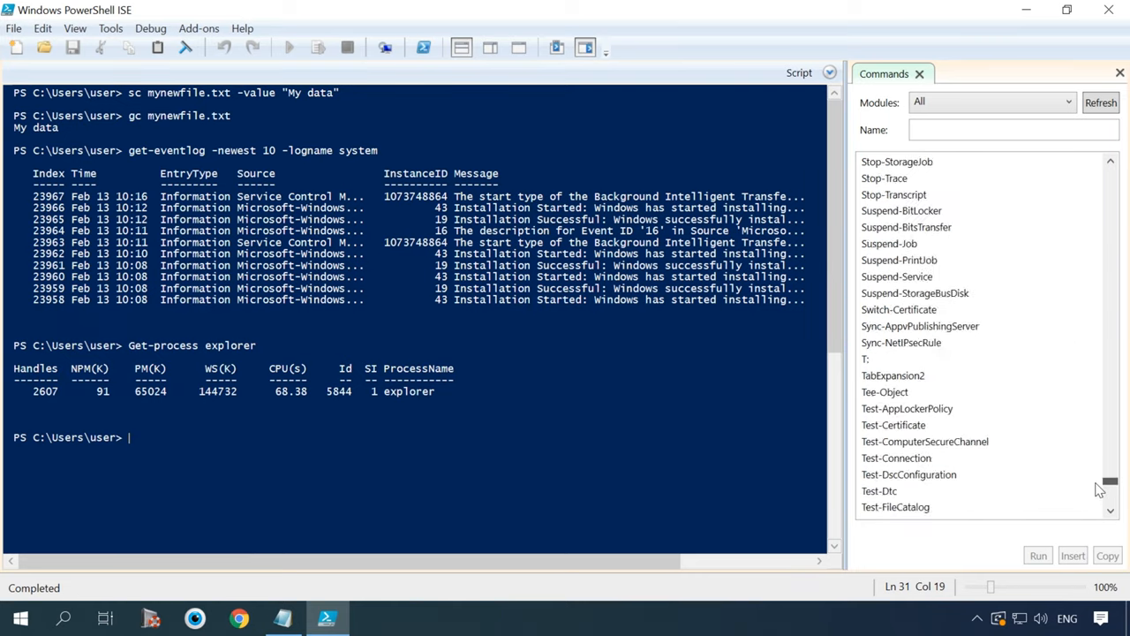
scroll(down, 3)
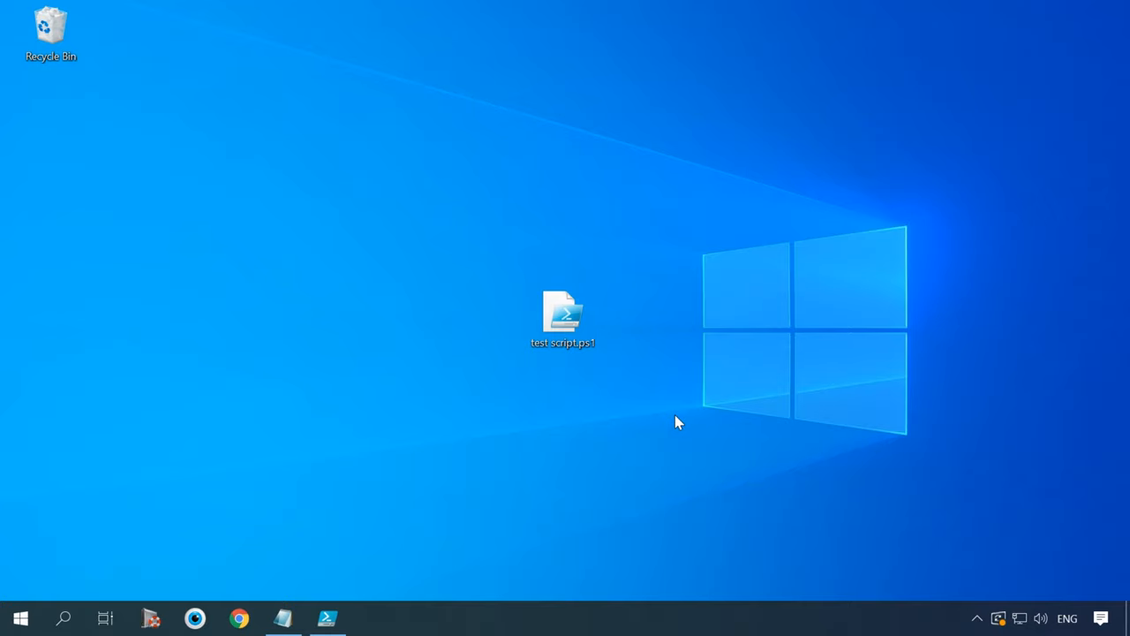
Step: Read test script.ps1's get-eventlog command in Notepad, then return to PowerShell ISE
click(563, 314)
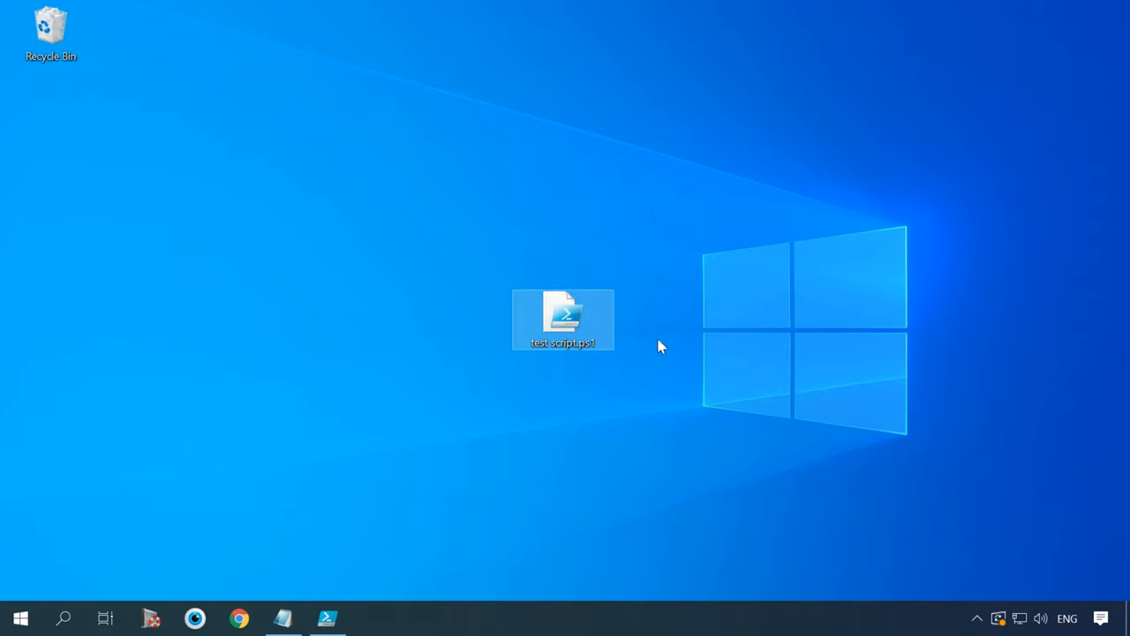
double_click(562, 315)
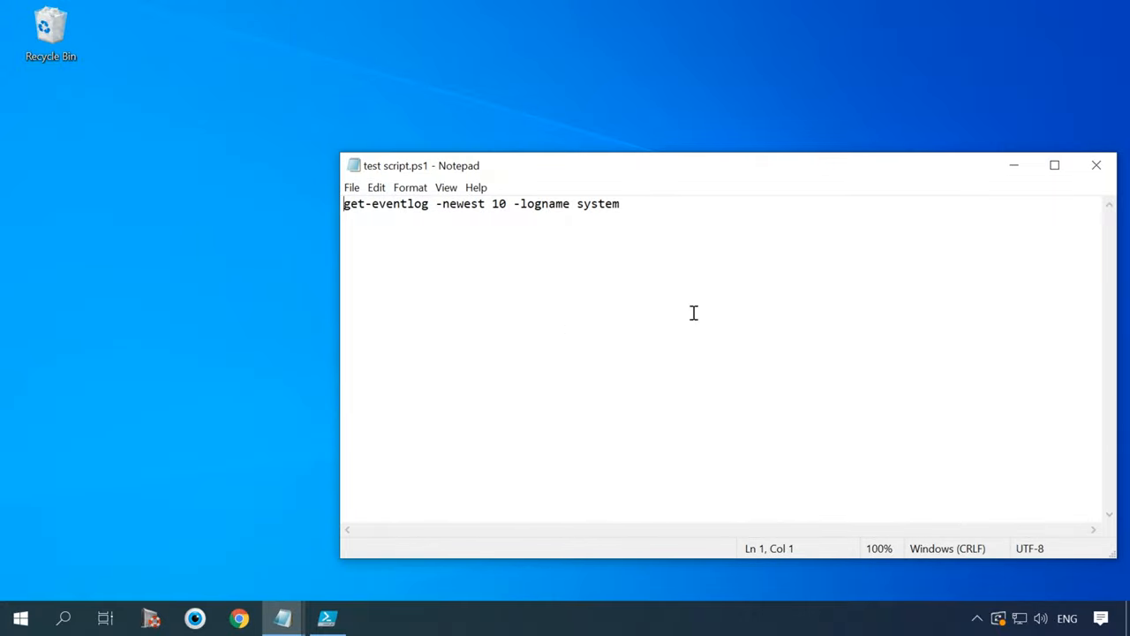
mouse_move(587, 332)
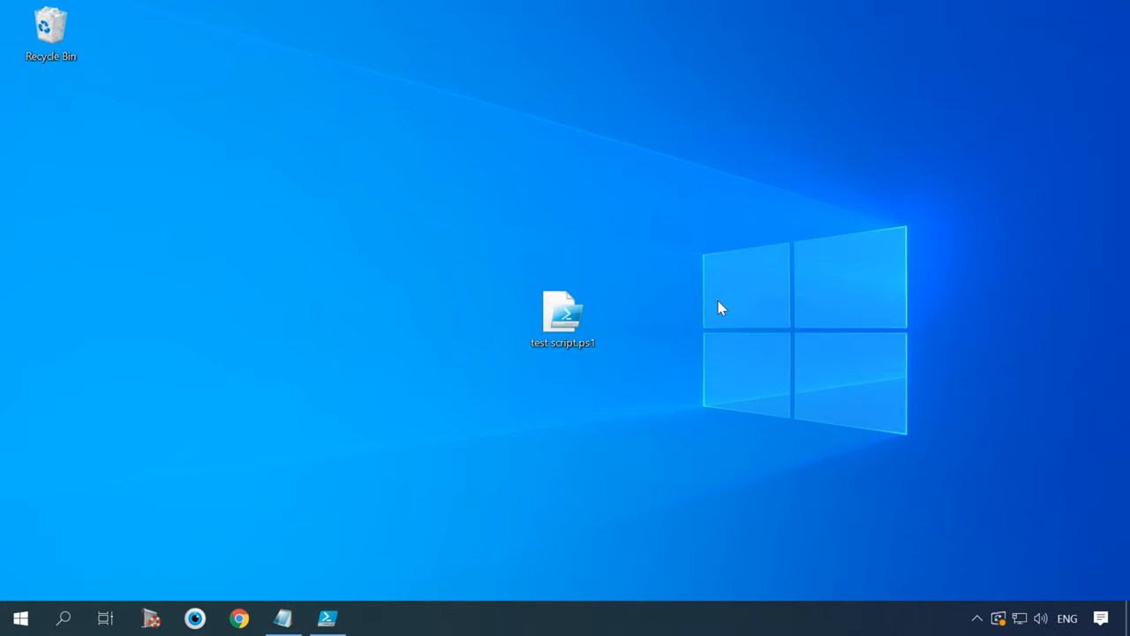
click(562, 313)
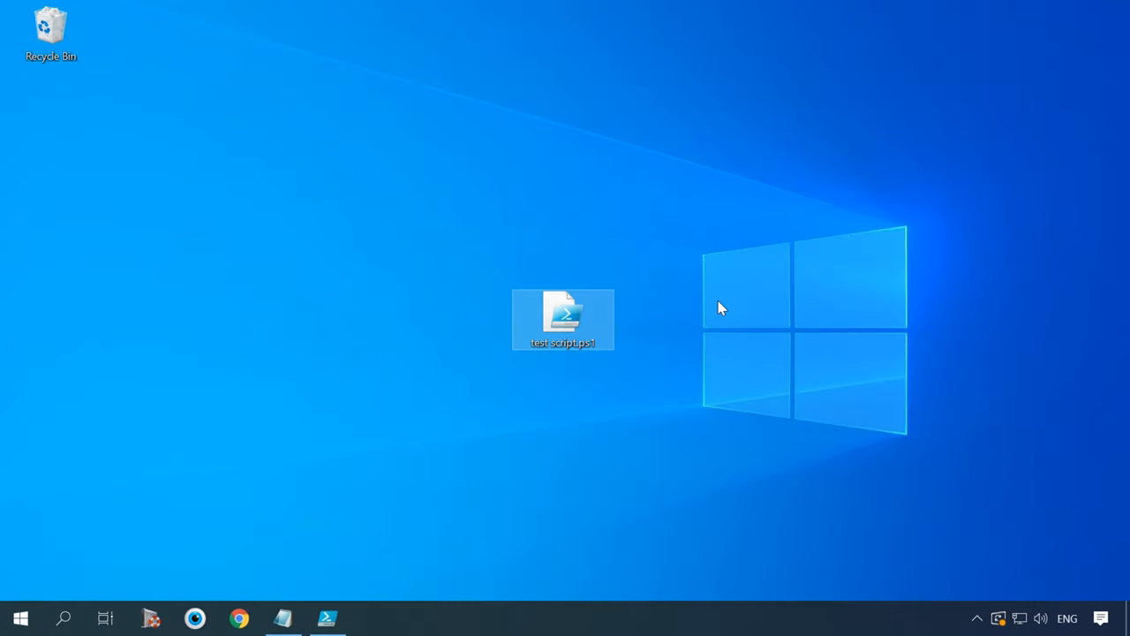
click(329, 618)
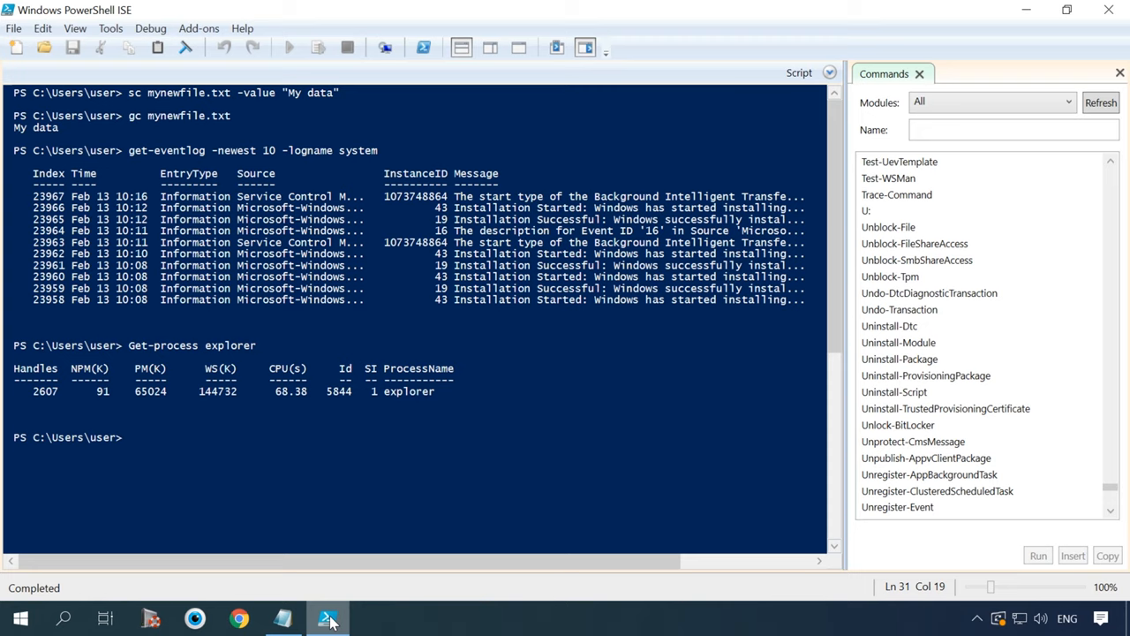
Step: Type 'execution policy' in ISE and launch an administrator PowerShell console at C:\windows\system32
text(execution)
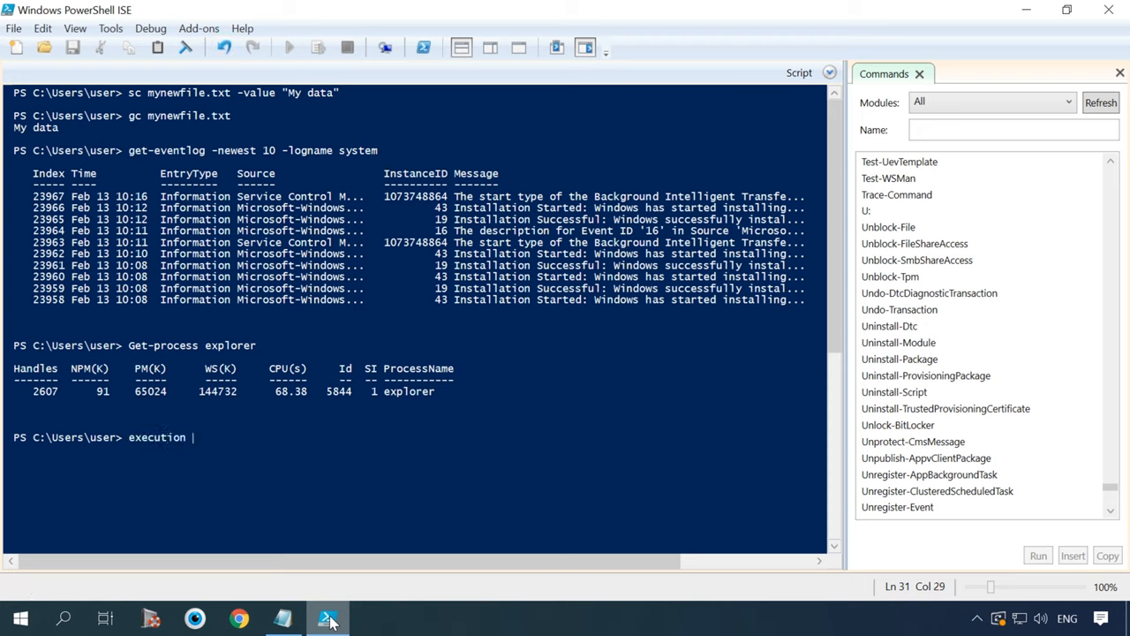
text(policy)
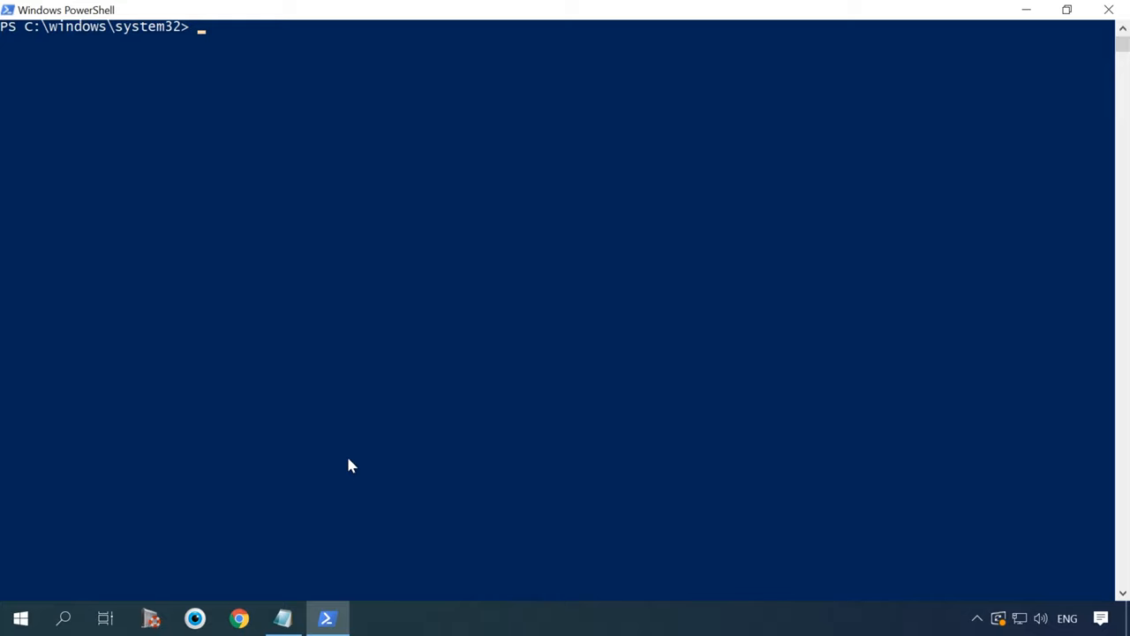
Step: Set execution policy Unrestricted, write 'Hello!' to C:\test.txt, and verify it in Notepad
text(Set-ExecutionPolicy Unrestricted)
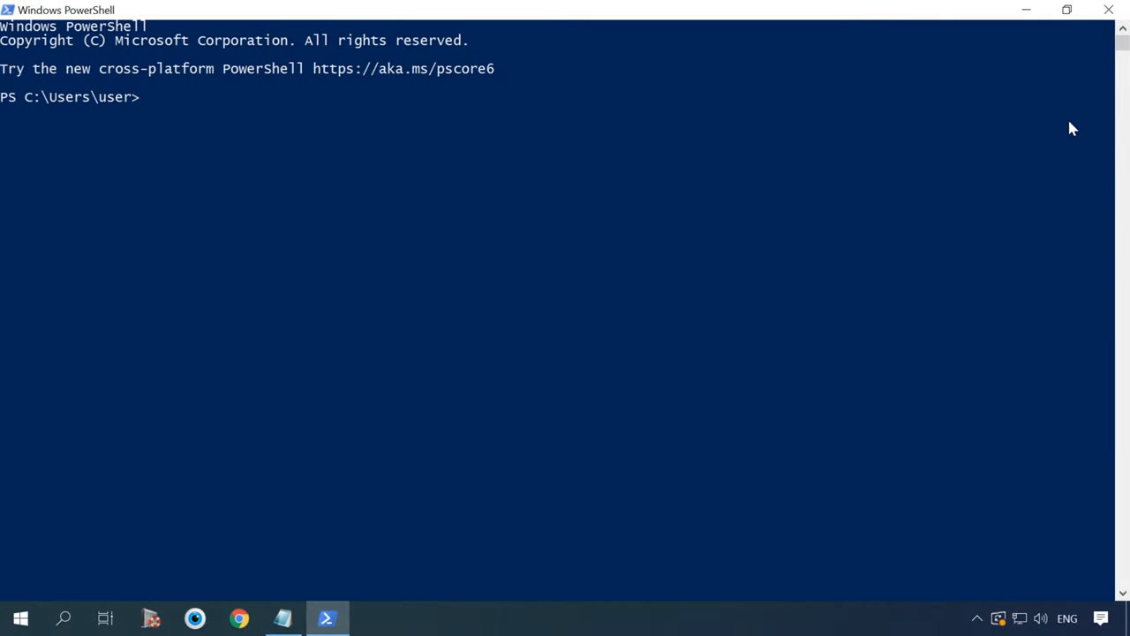
text("Hello!" | Out-File C:\test.txt)
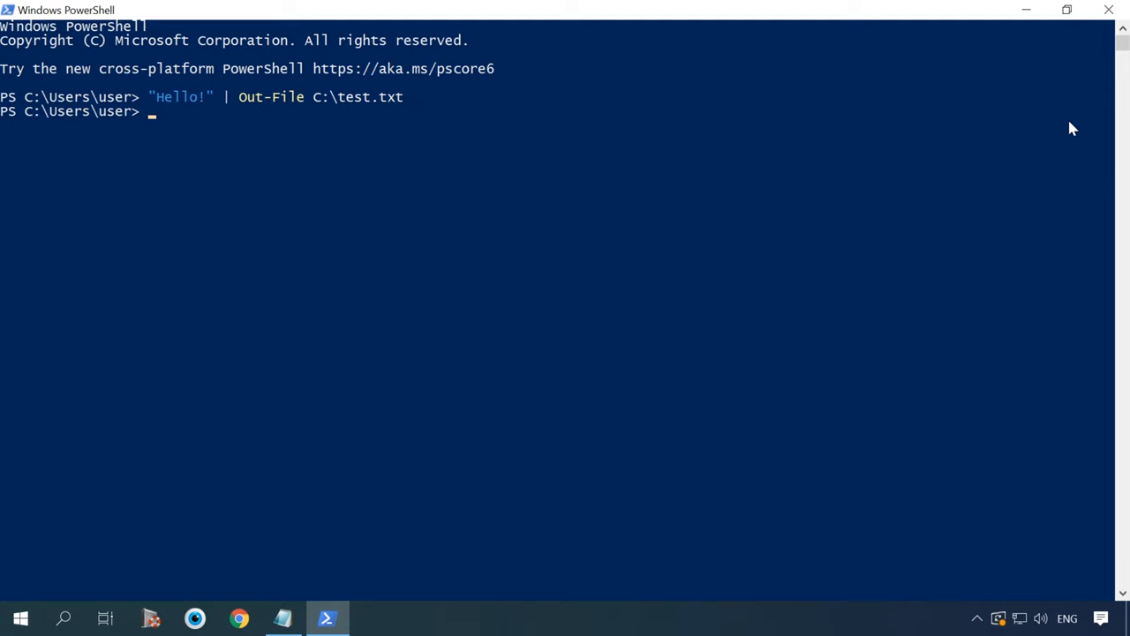
click(371, 617)
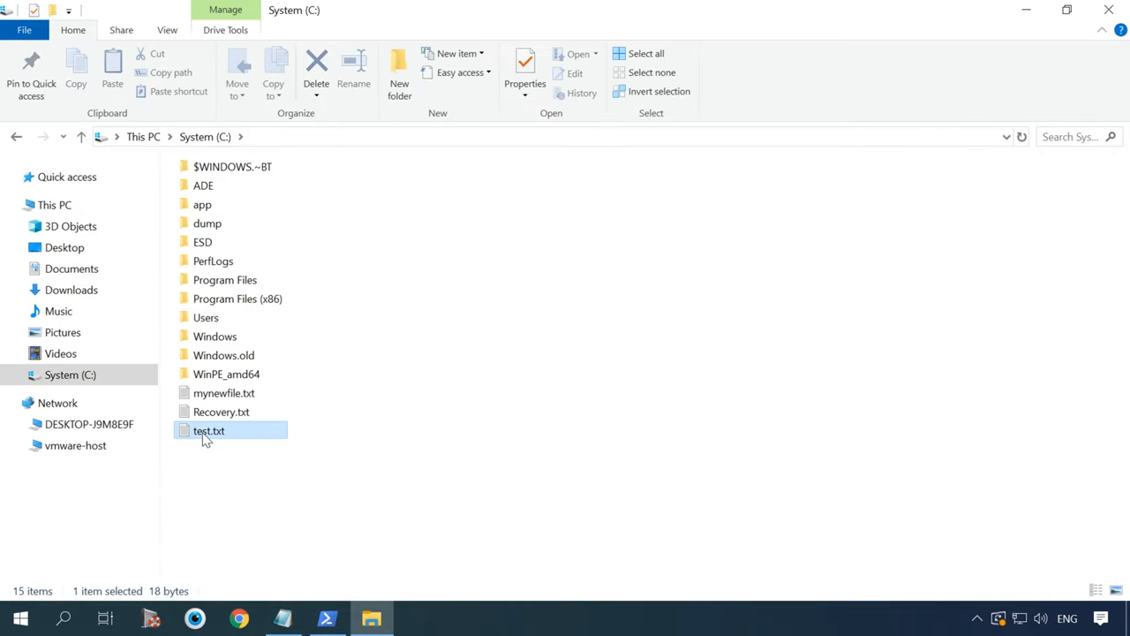
double_click(209, 430)
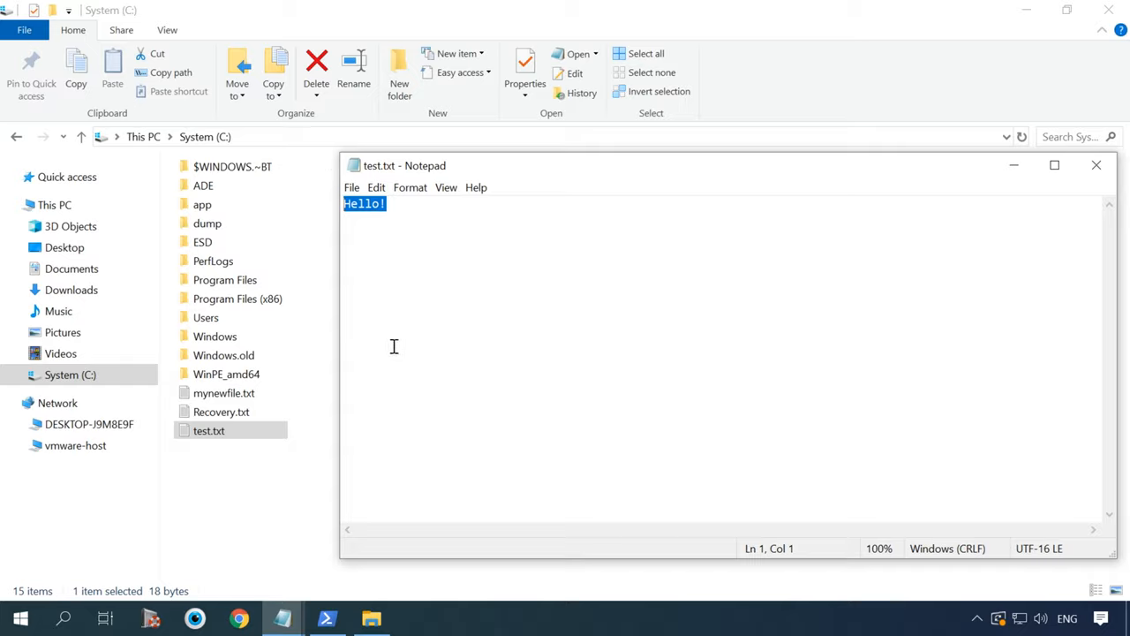
click(326, 618)
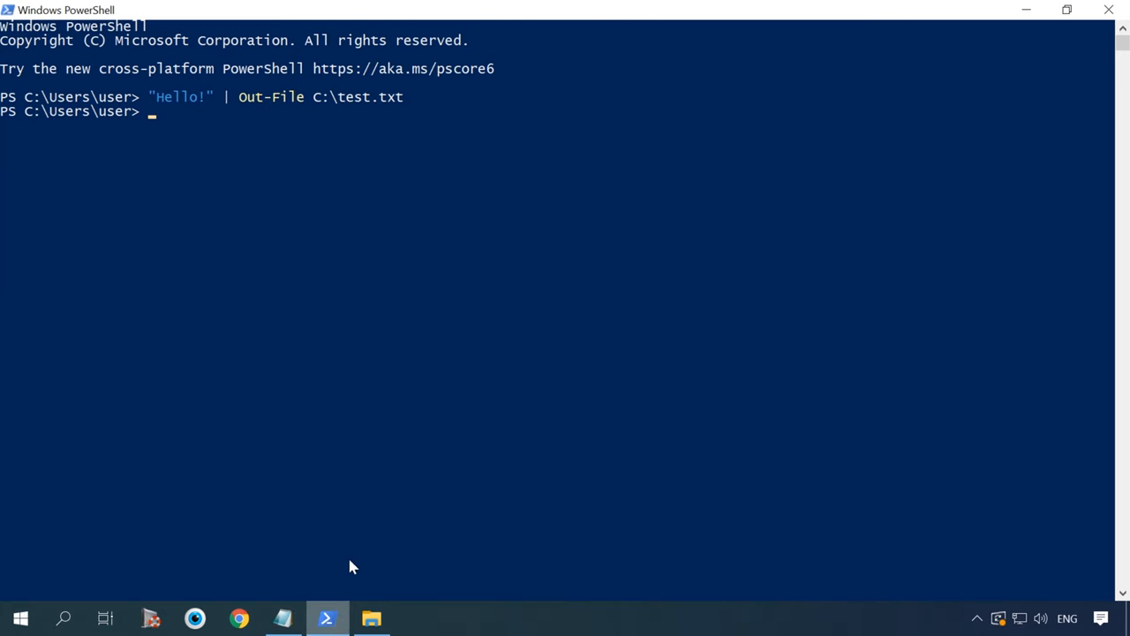
Step: Run Set-ExecutionPolicy AllSigned and highlight the command text above the confirmation prompt
text(Set-ExecutionPolicy AllSigned)
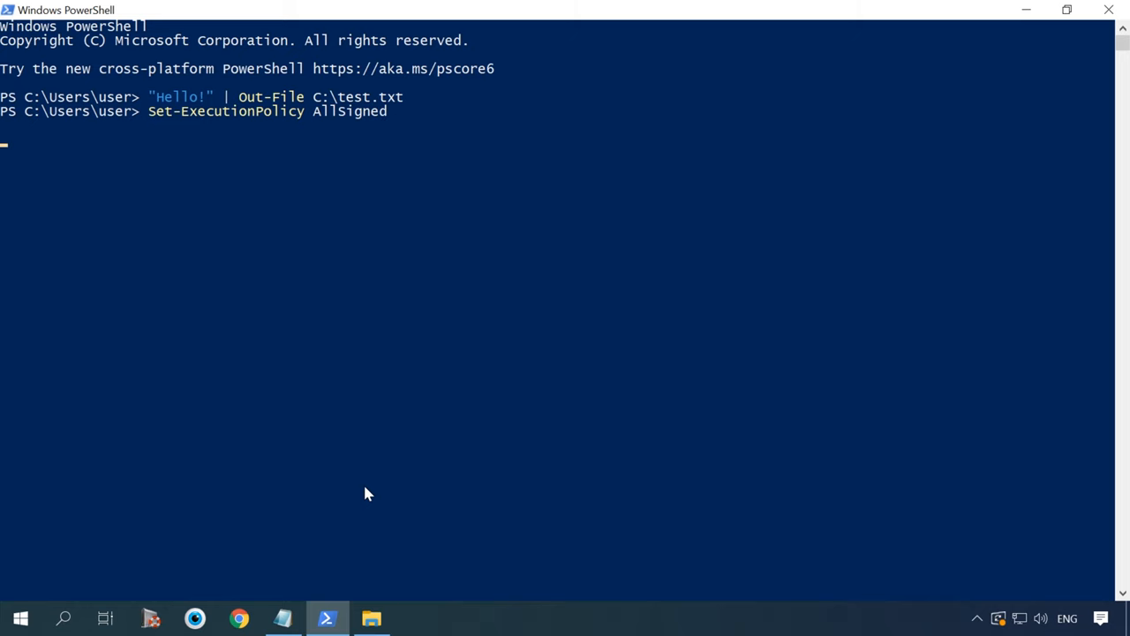
key(Enter)
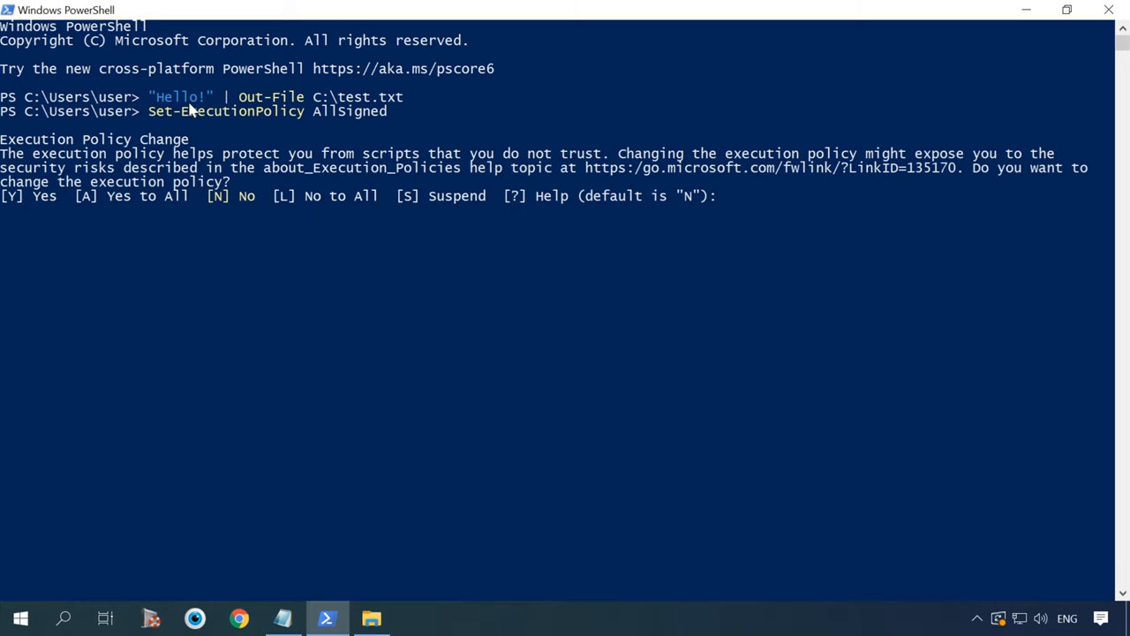
drag(147, 110, 432, 110)
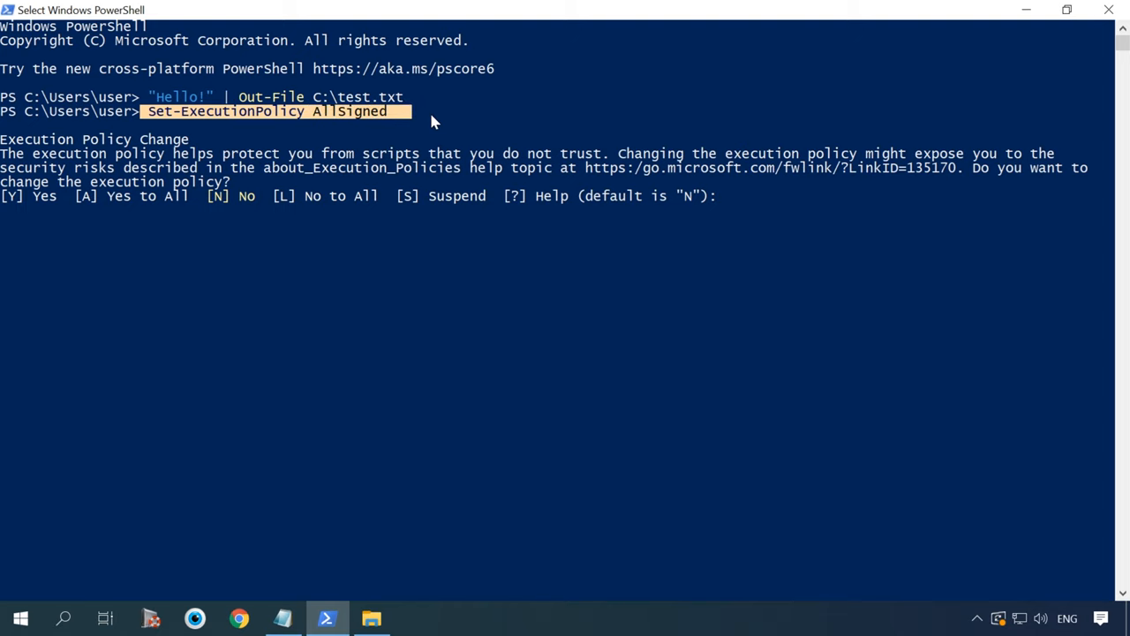